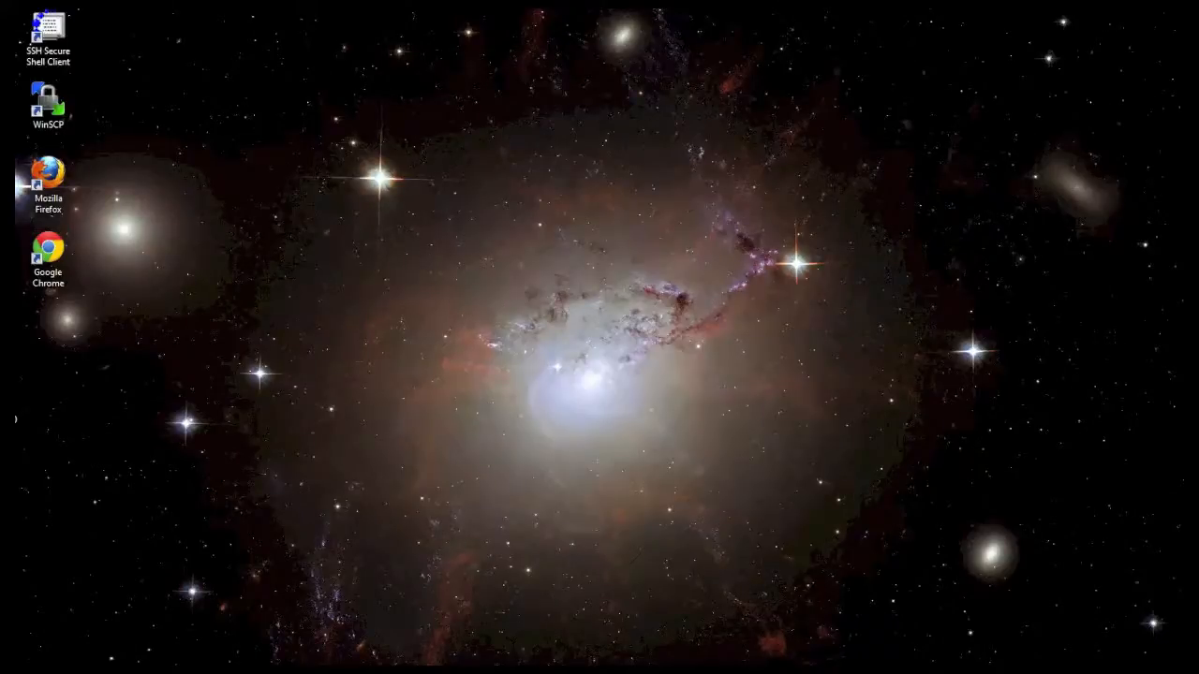
double_click(48, 253)
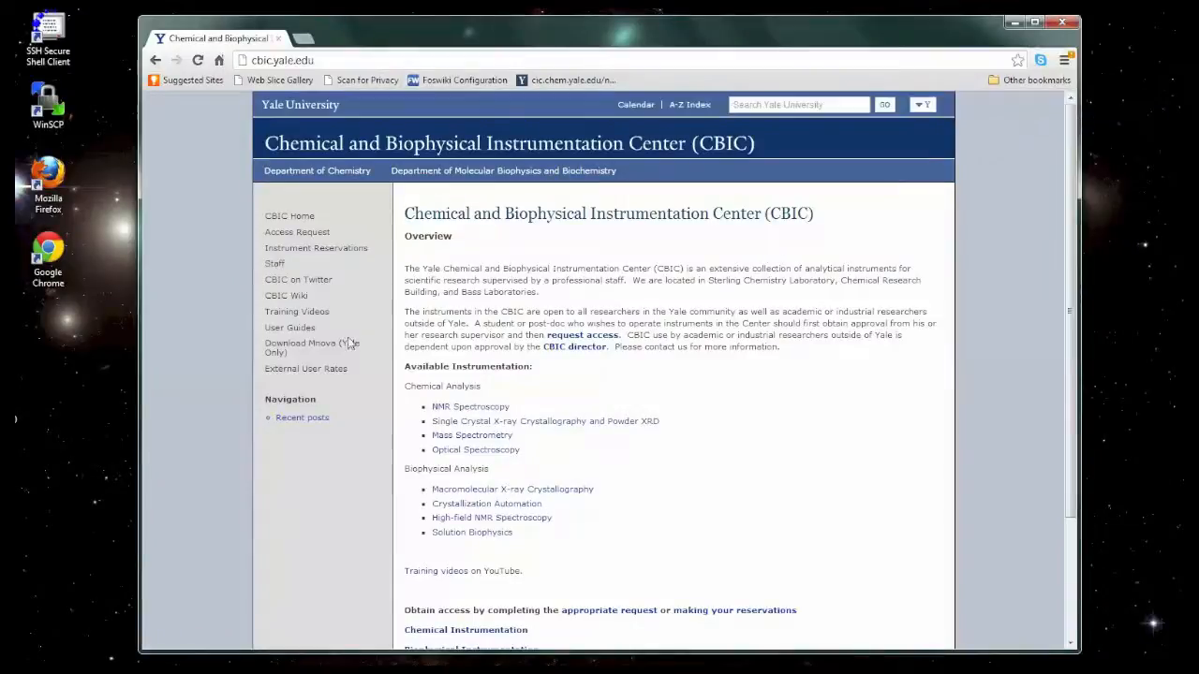
mouse_move(312, 349)
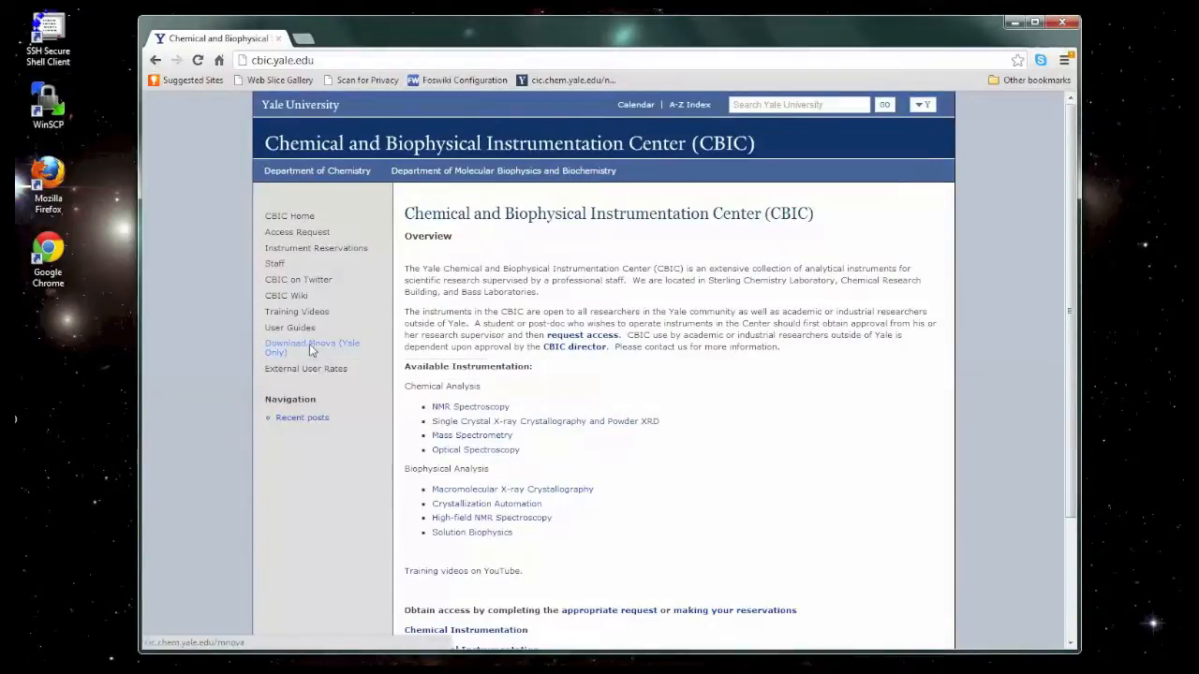
left_click(299, 347)
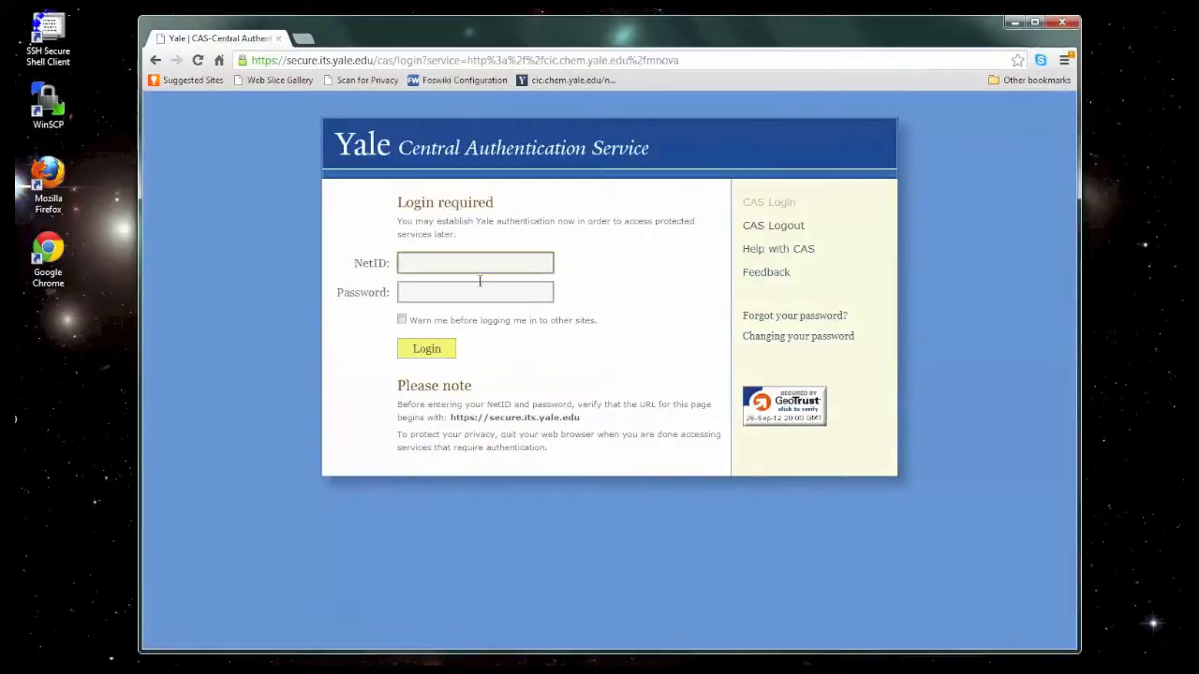
left_click(475, 263)
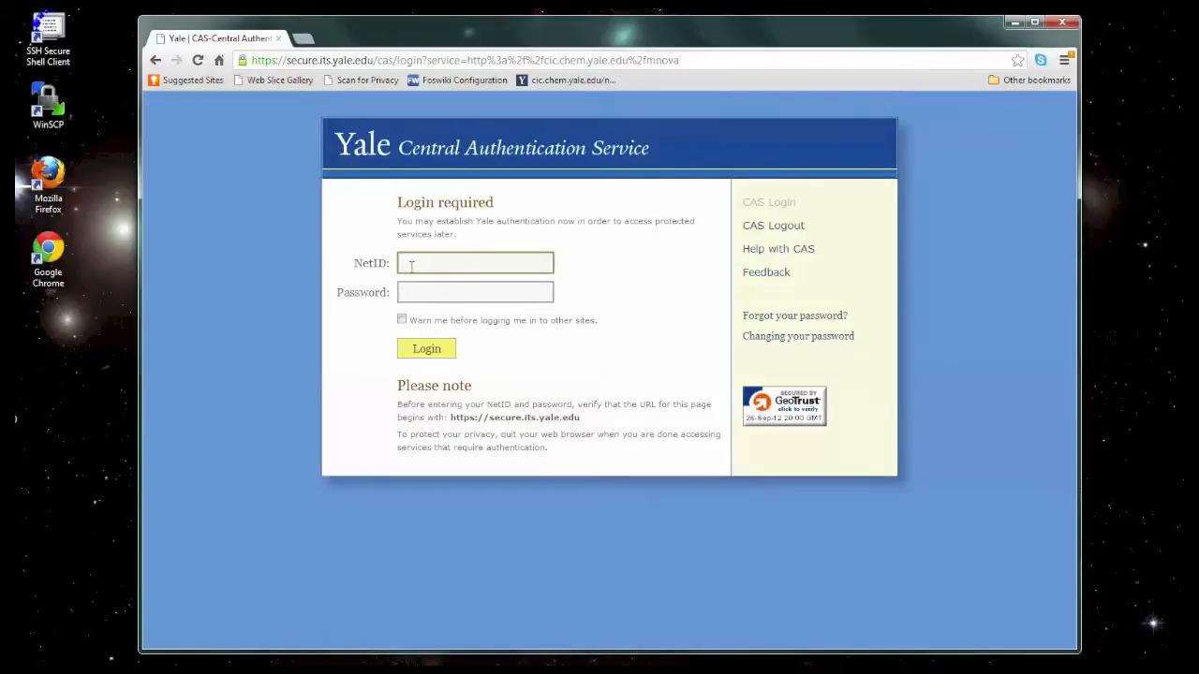
type("ekp3")
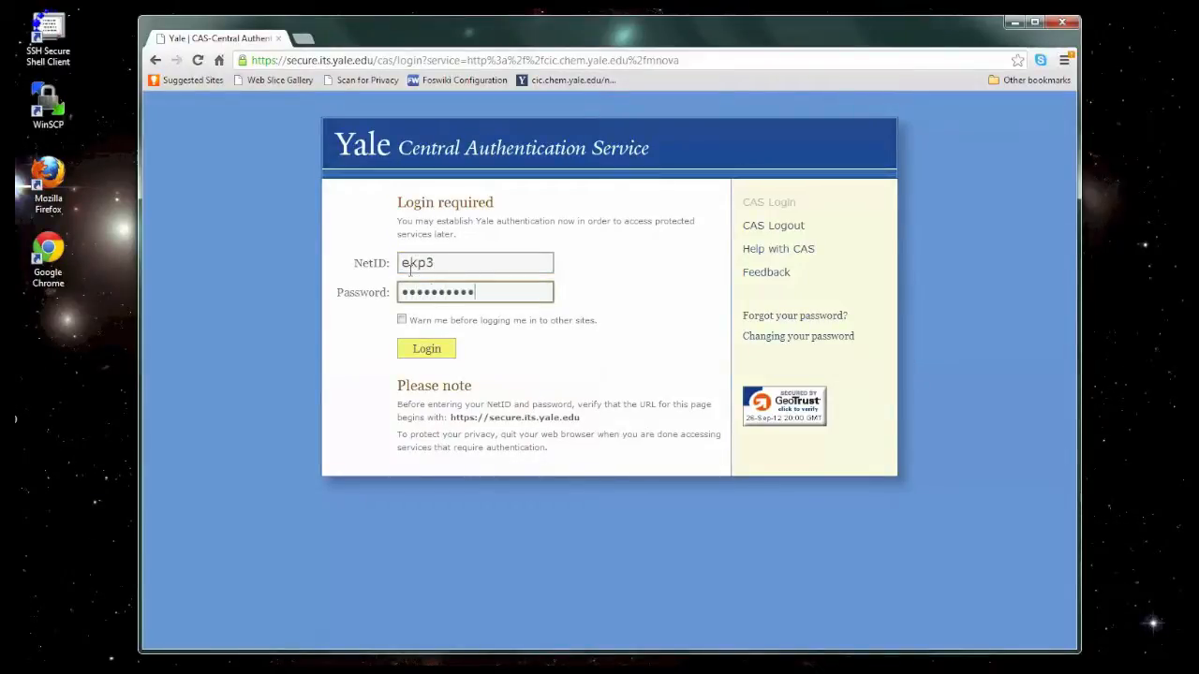
Submit the Yale login and start downloading the Windows version of Mnova.
left_click(426, 348)
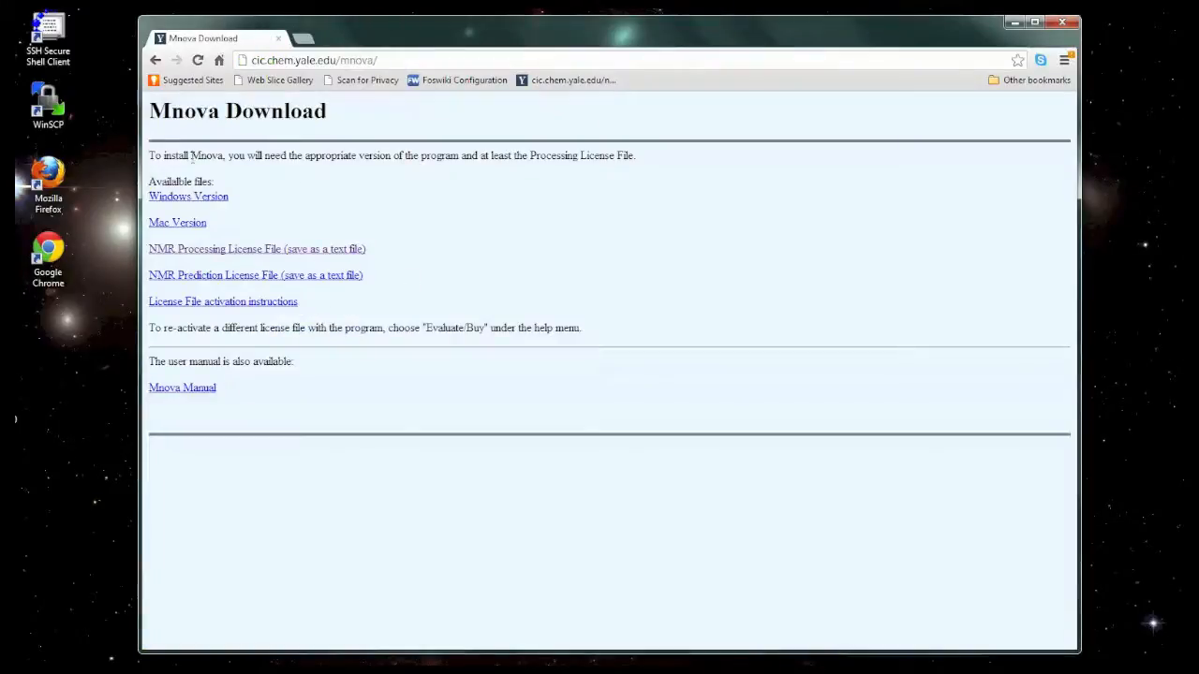
mouse_move(292, 275)
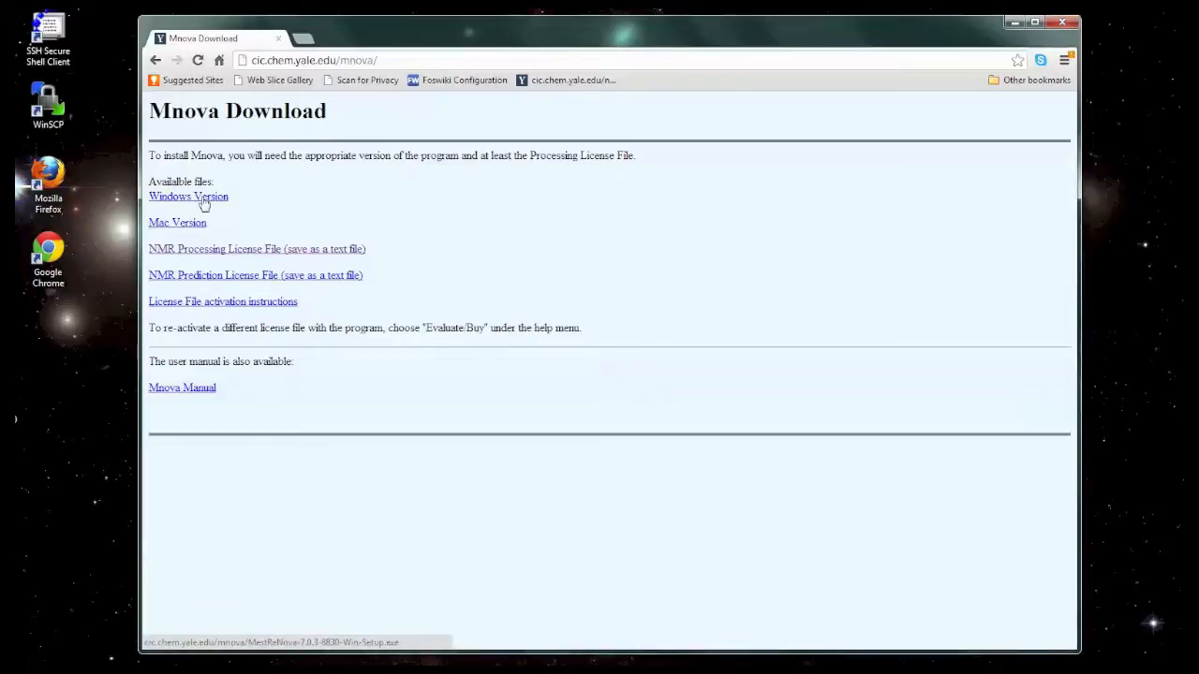
left_click(188, 197)
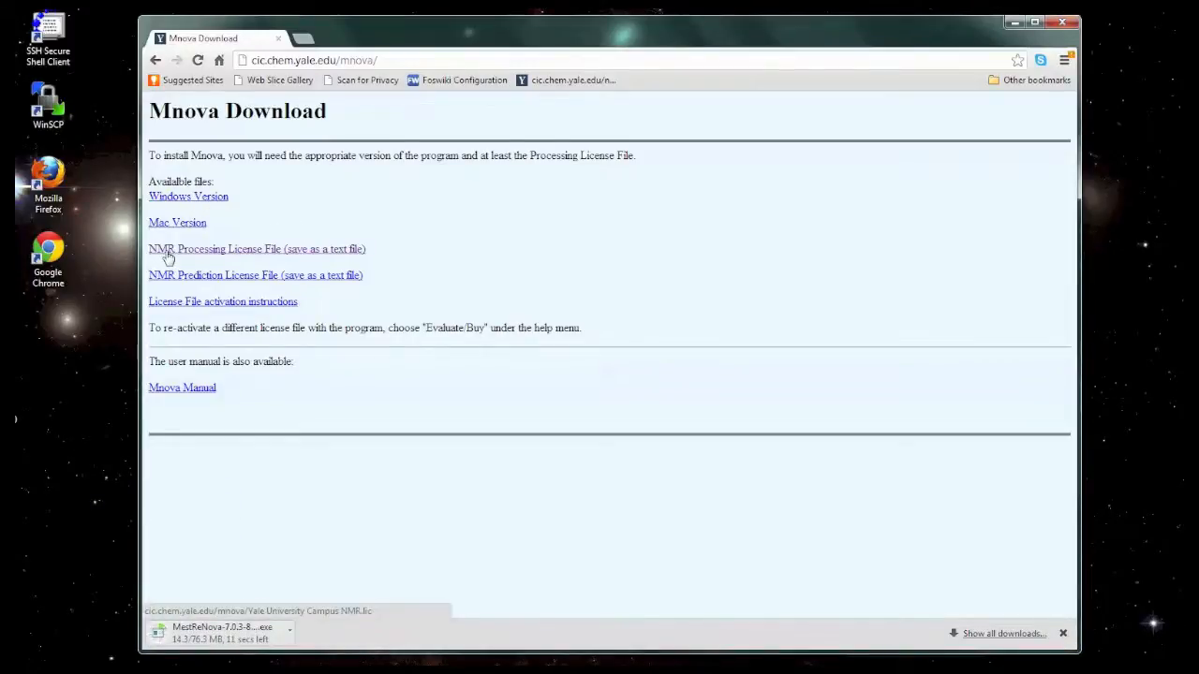
mouse_move(247, 225)
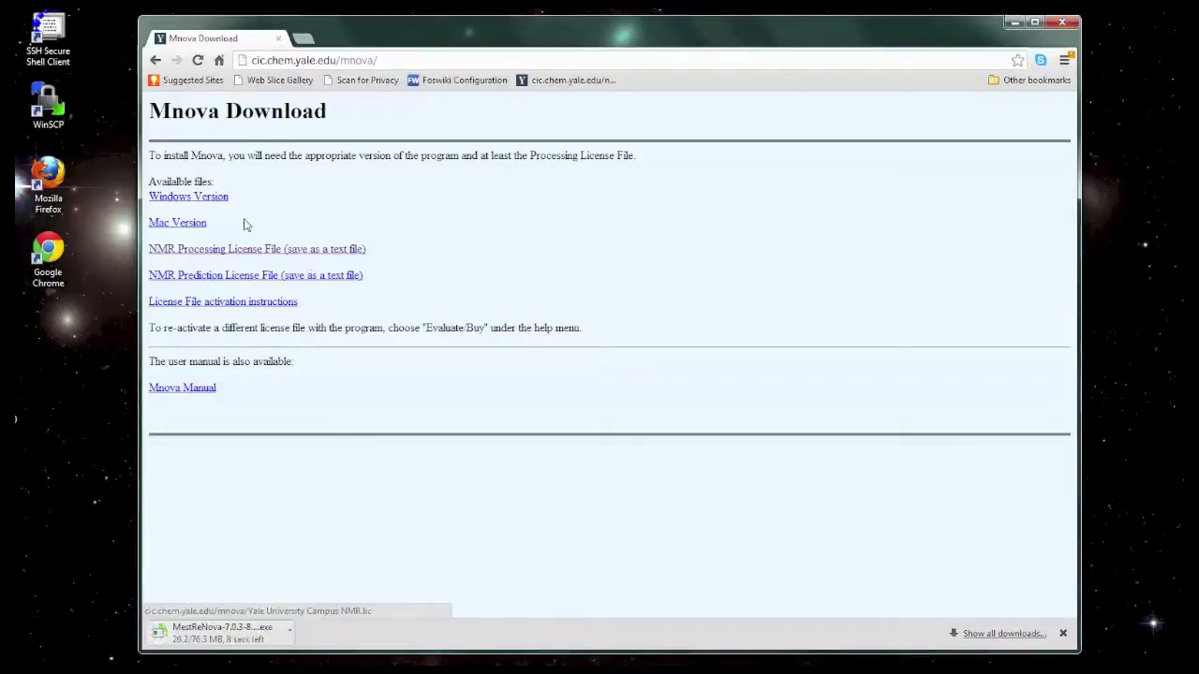
mouse_move(195, 252)
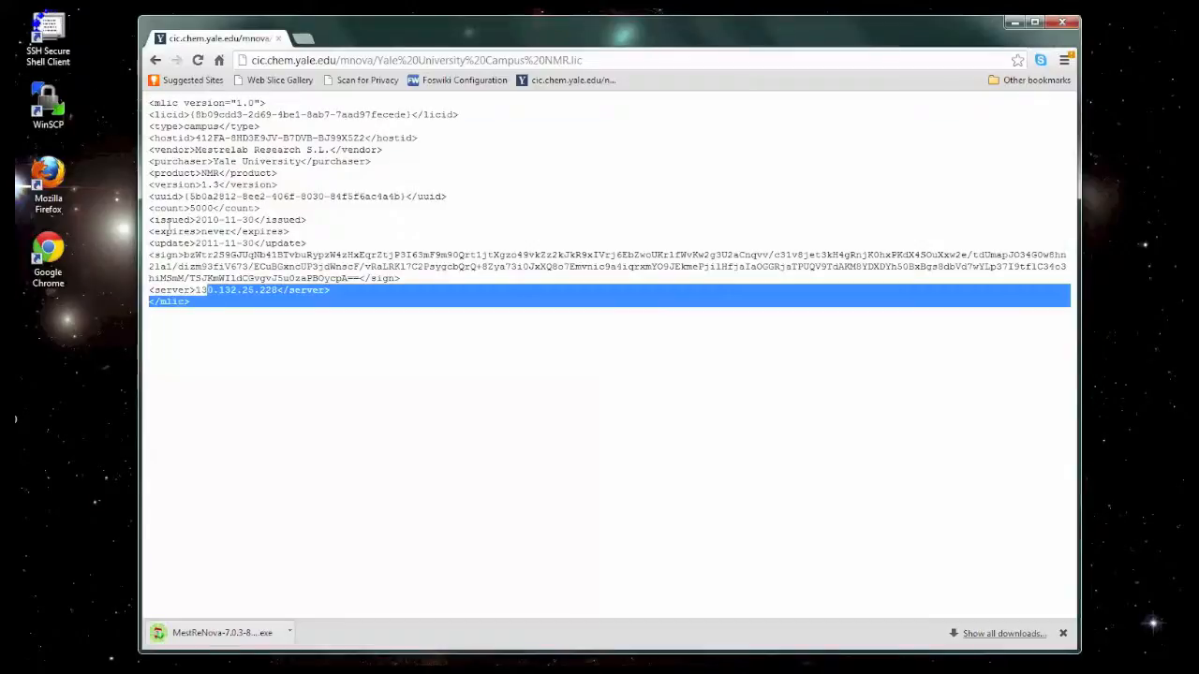
Copy the license text and save it from Notepad as license.lic, fixing the .txt extension.
key("ctrl+a")
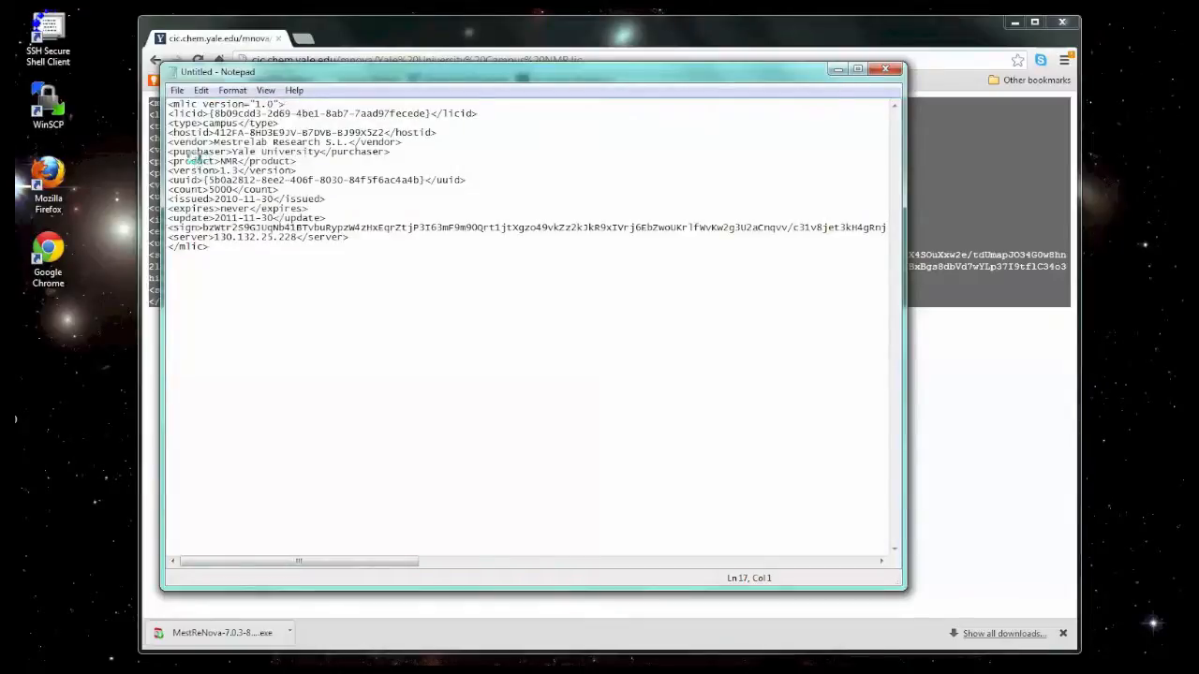
key("Ctrl+S")
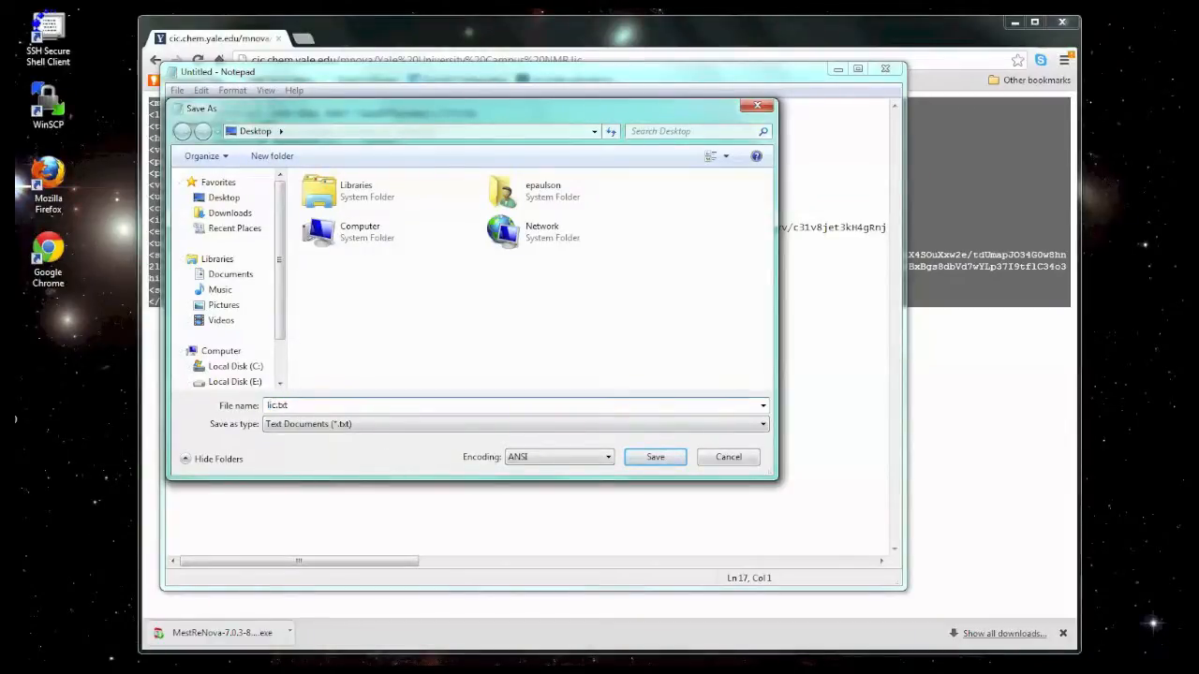
type("license.txt")
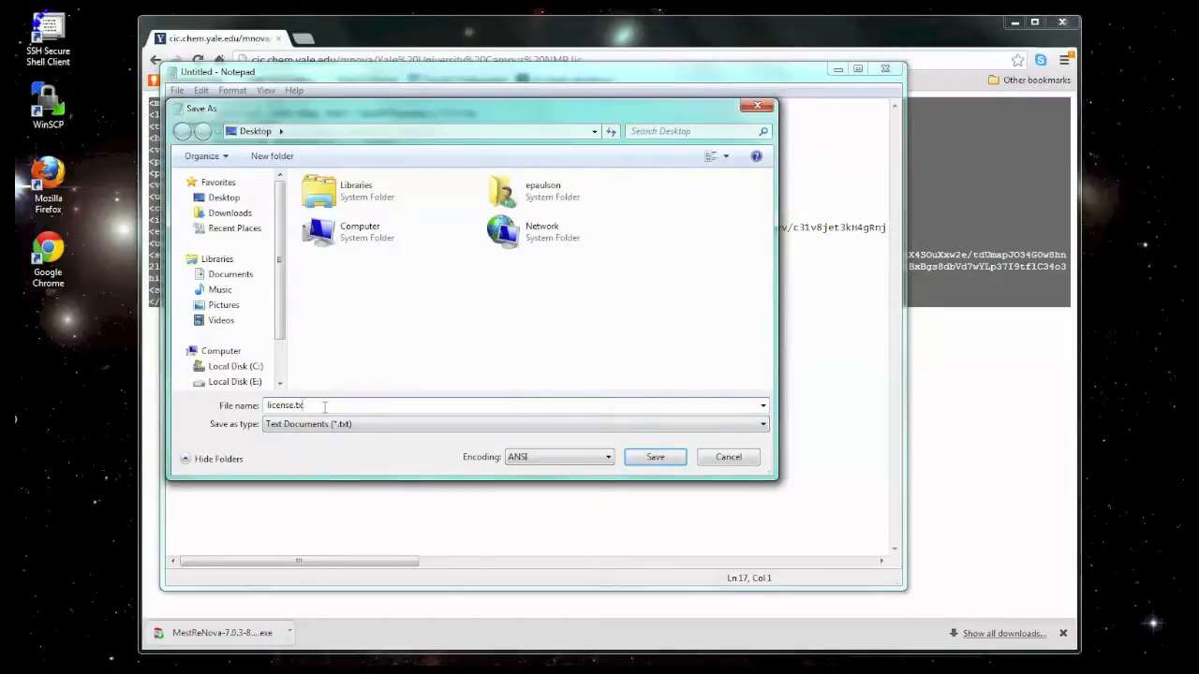
key("BackSpace")
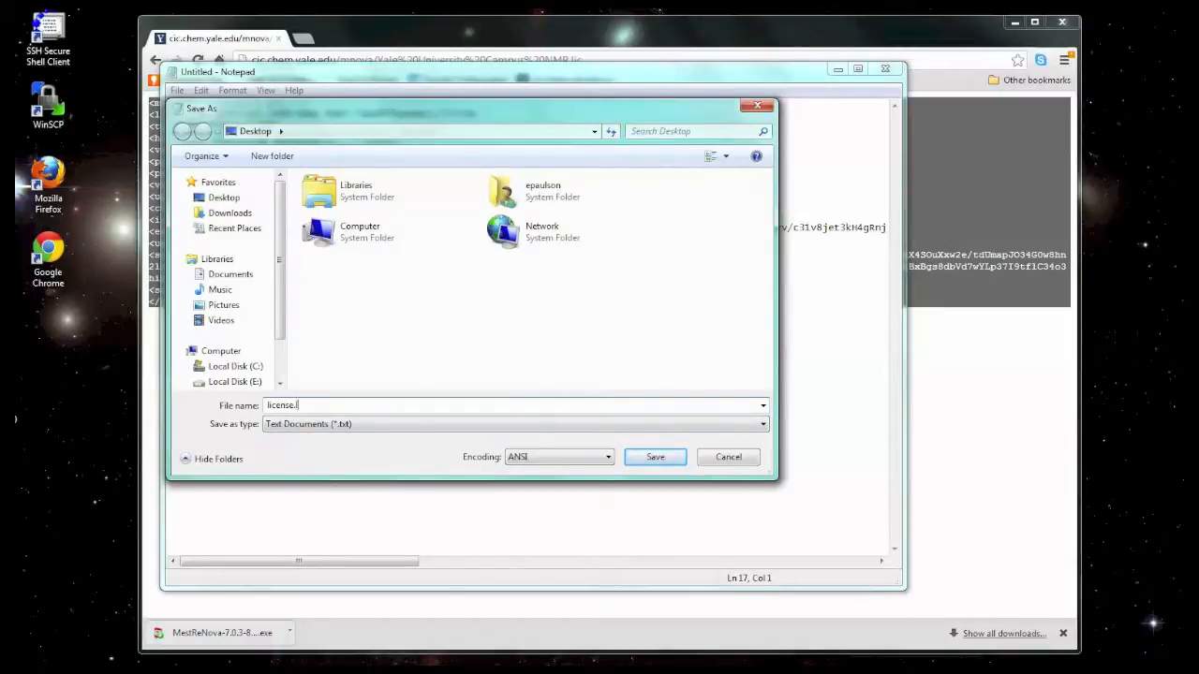
type("ic")
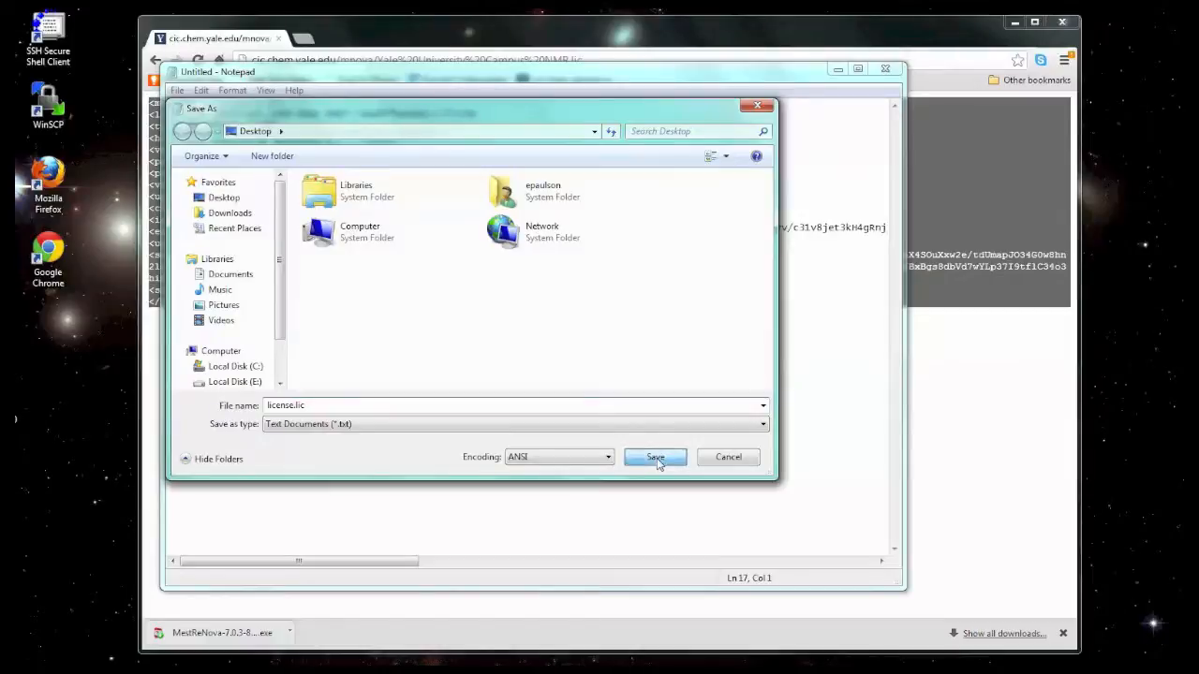
left_click(656, 458)
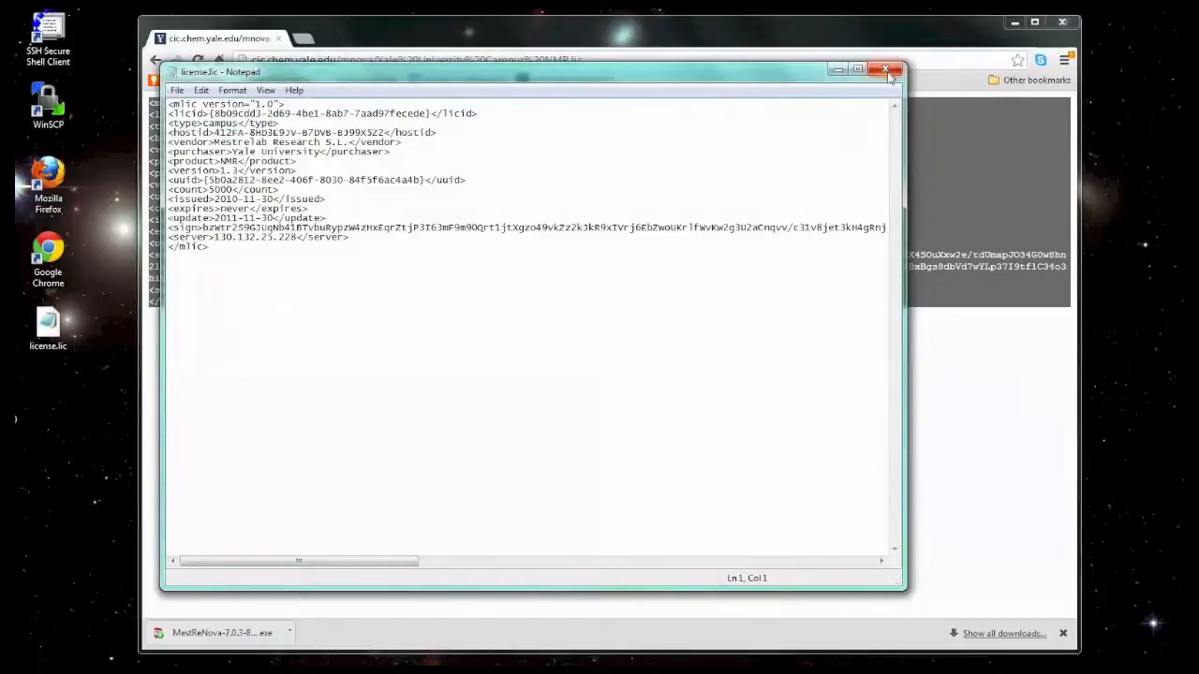
Close Notepad, go back, and save the 'NMR Processing License File' link to the Desktop.
left_click(884, 67)
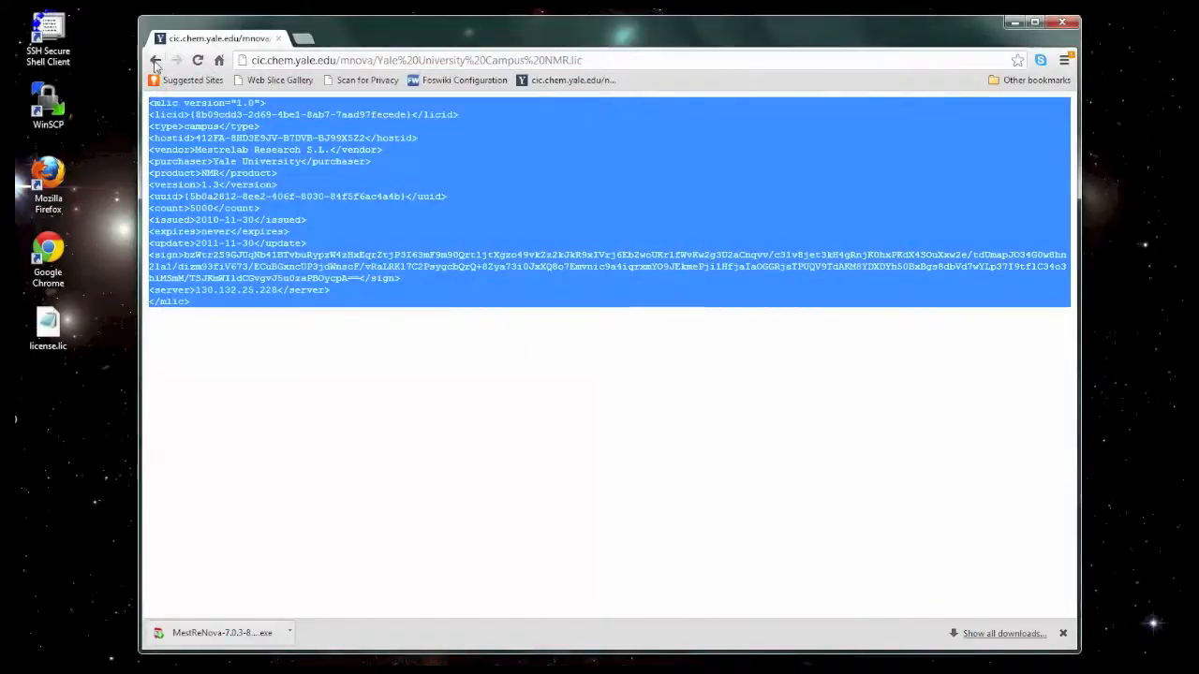
left_click(158, 59)
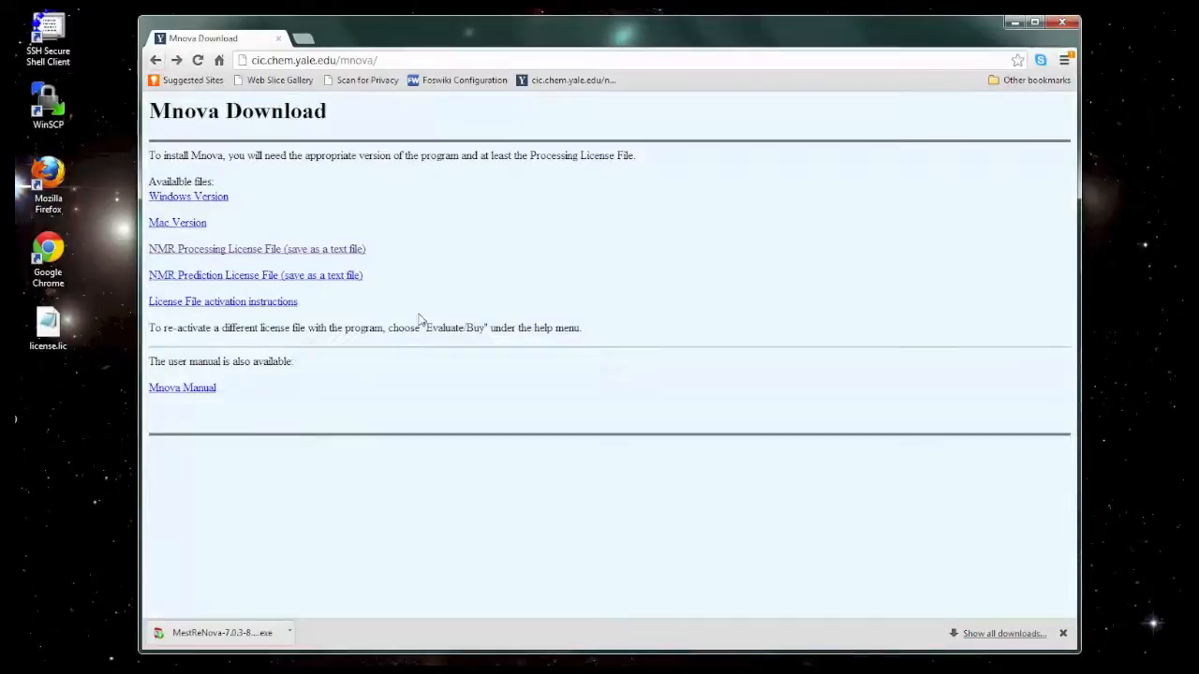
right_click(225, 249)
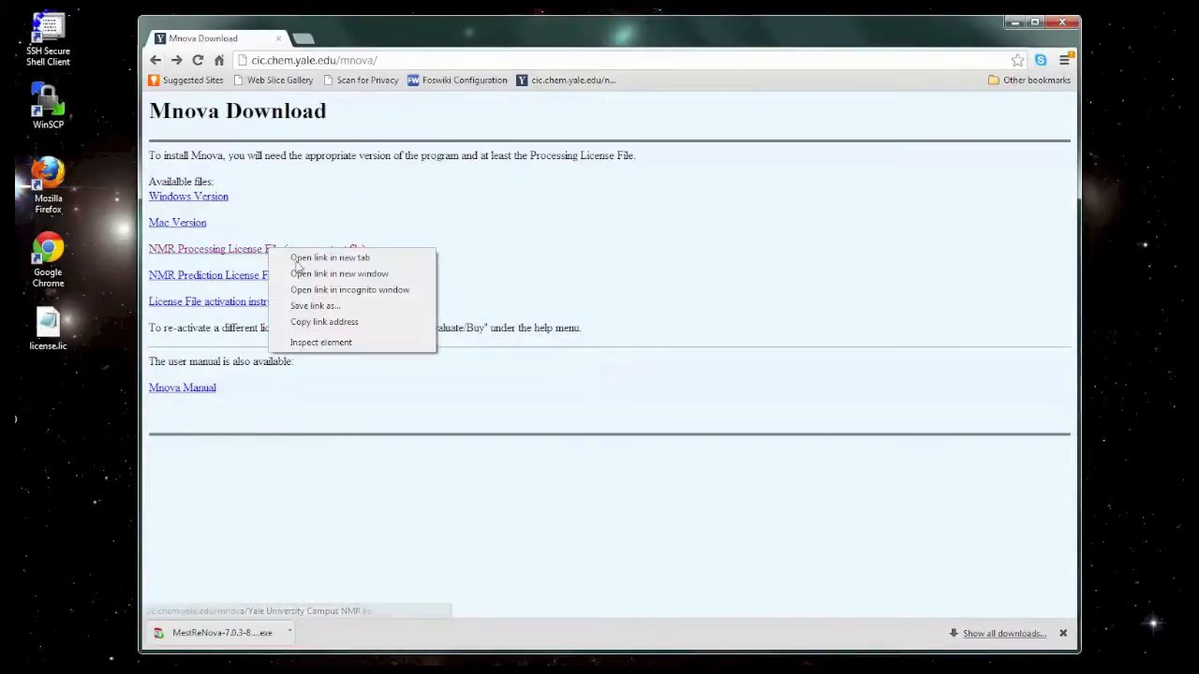
mouse_move(319, 307)
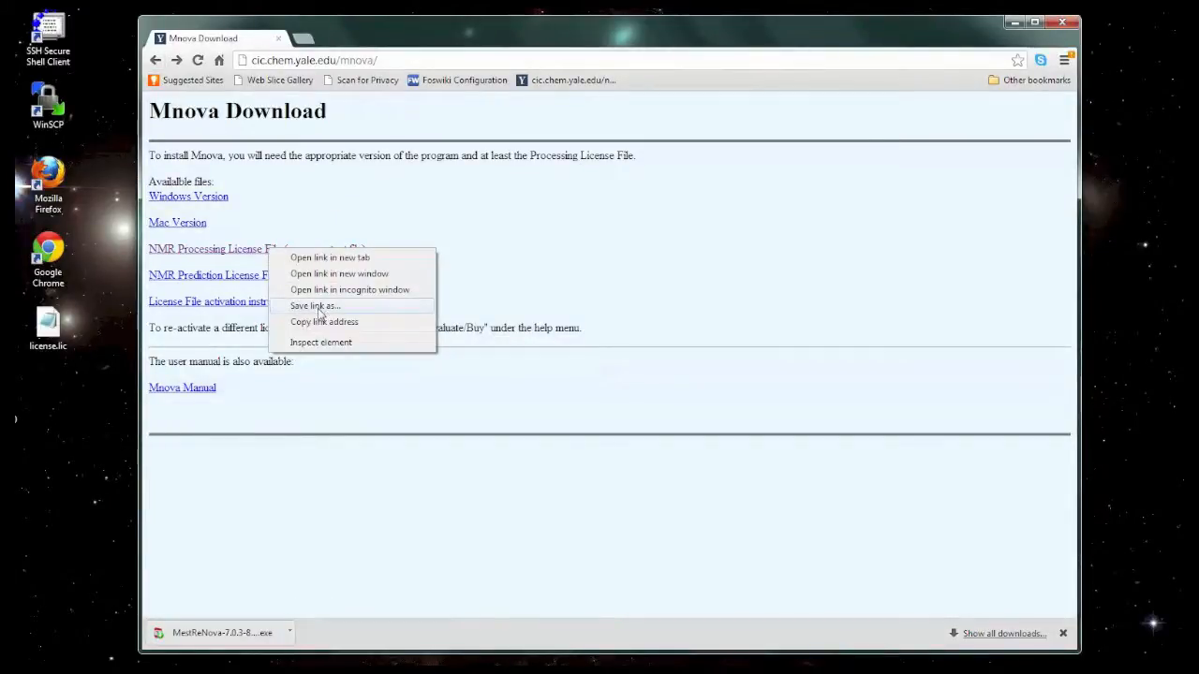
left_click(315, 306)
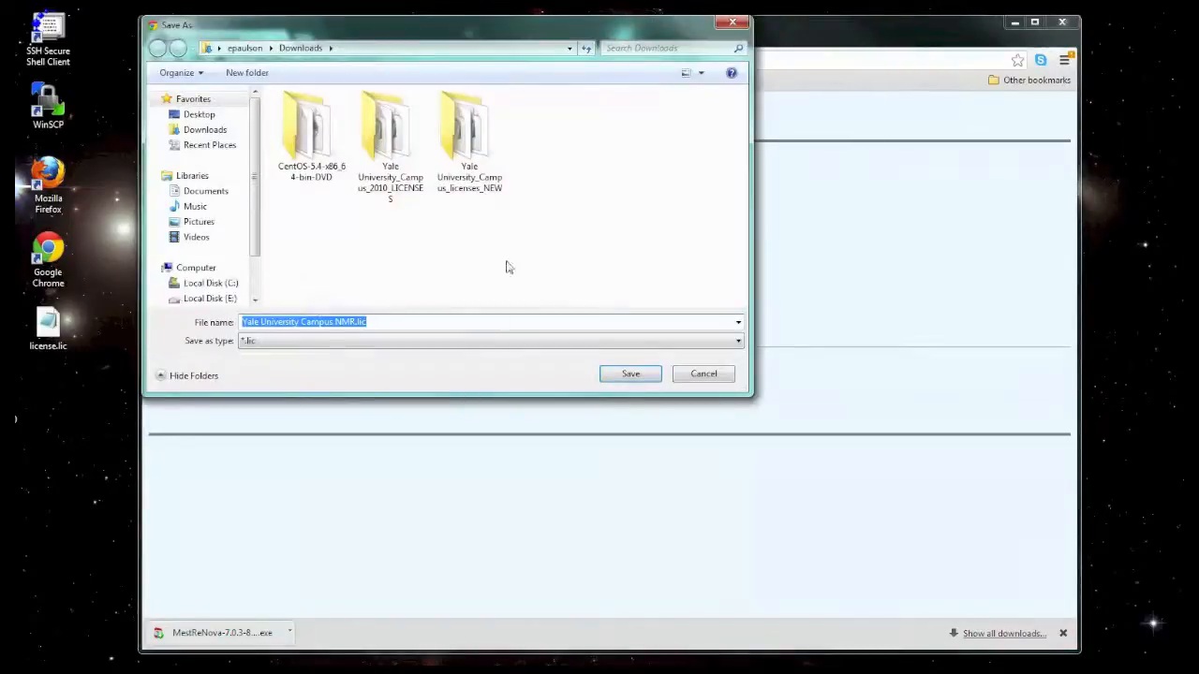
left_click(199, 113)
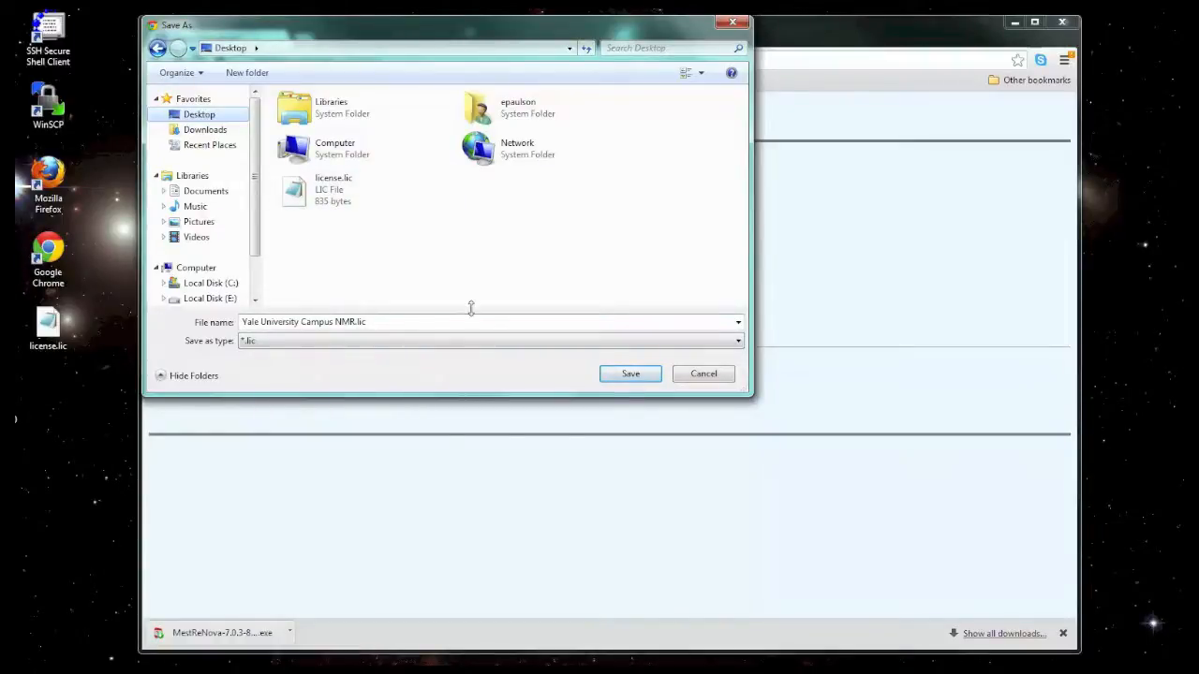
mouse_move(452, 326)
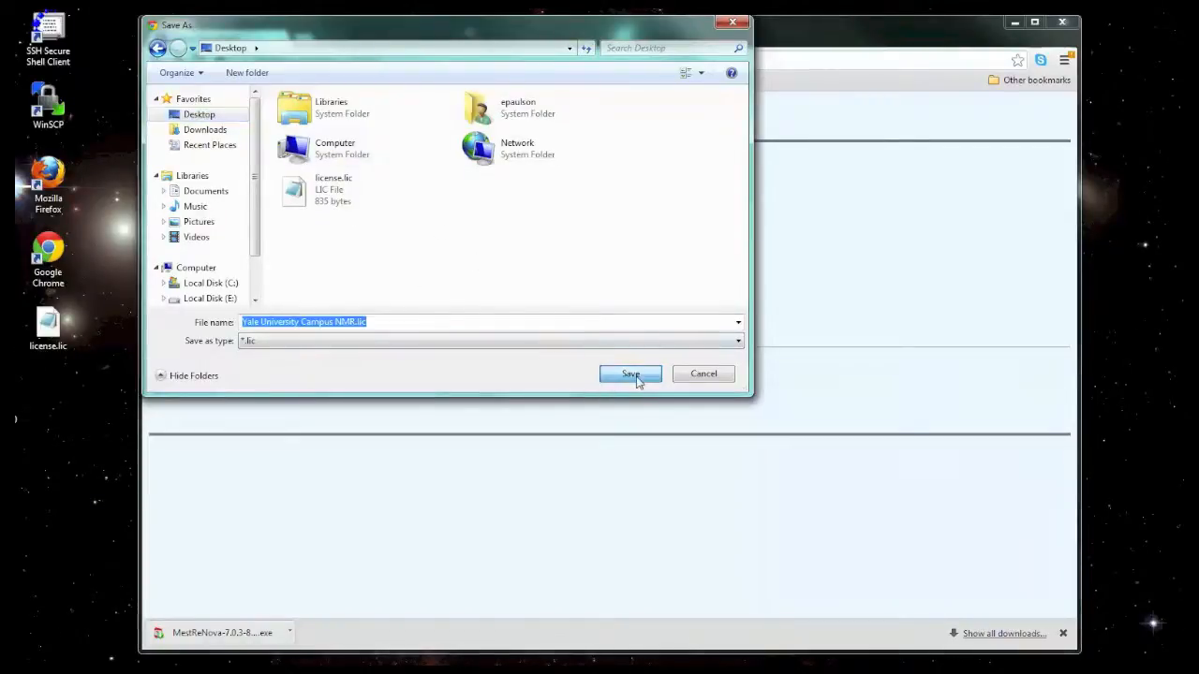
left_click(631, 374)
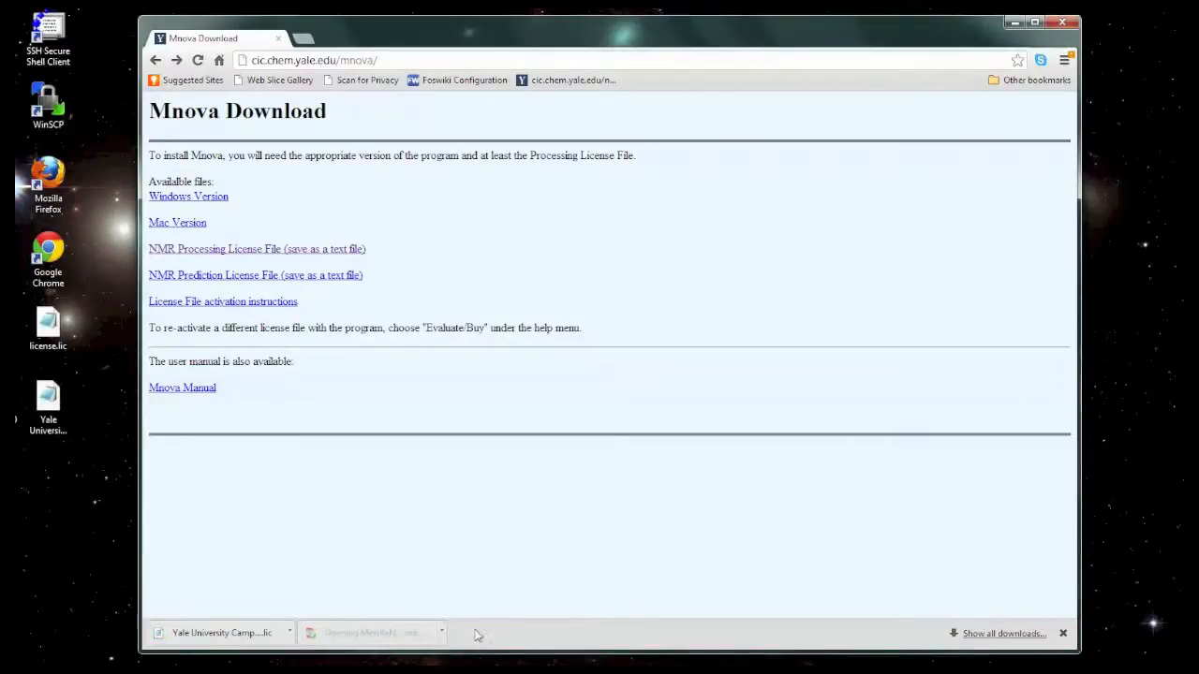
mouse_move(545, 488)
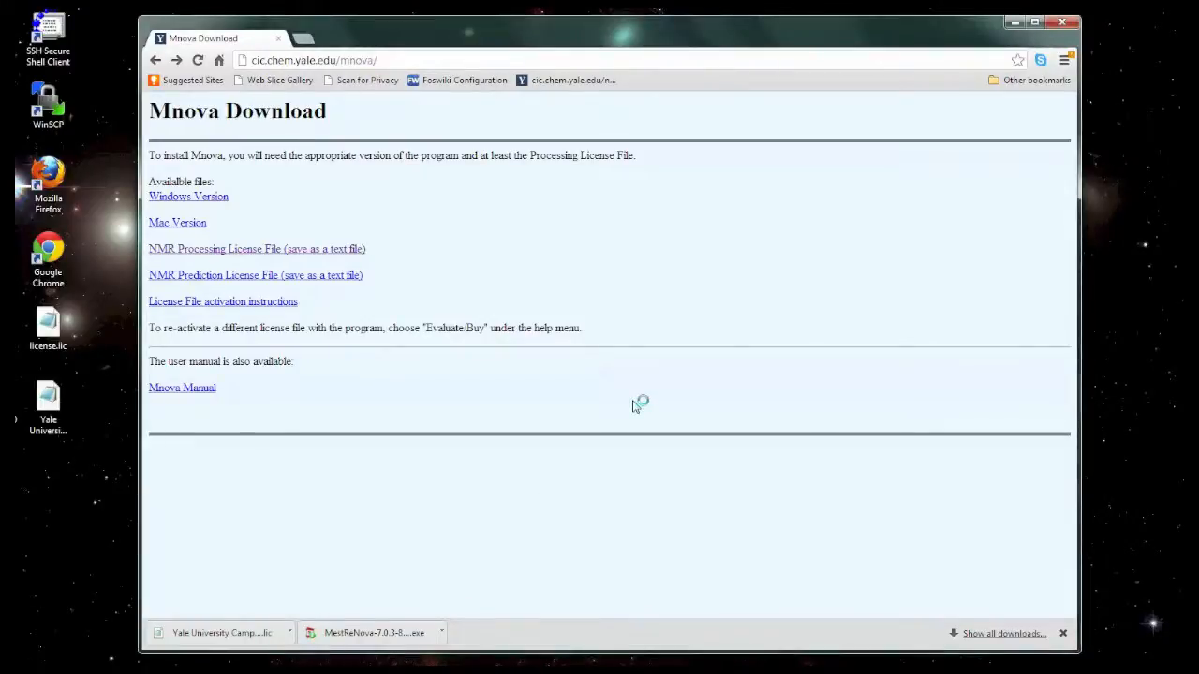
Run the MestReNova installer for all users with the default Mestrelab install folder.
left_click(372, 630)
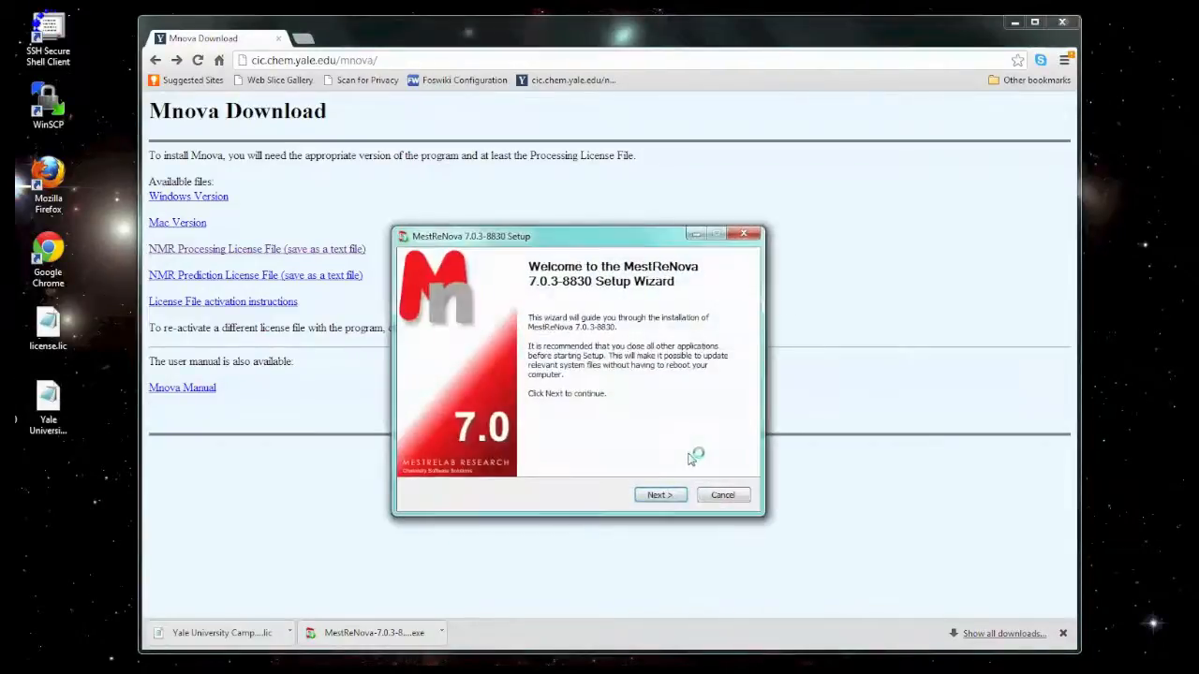
left_click(660, 495)
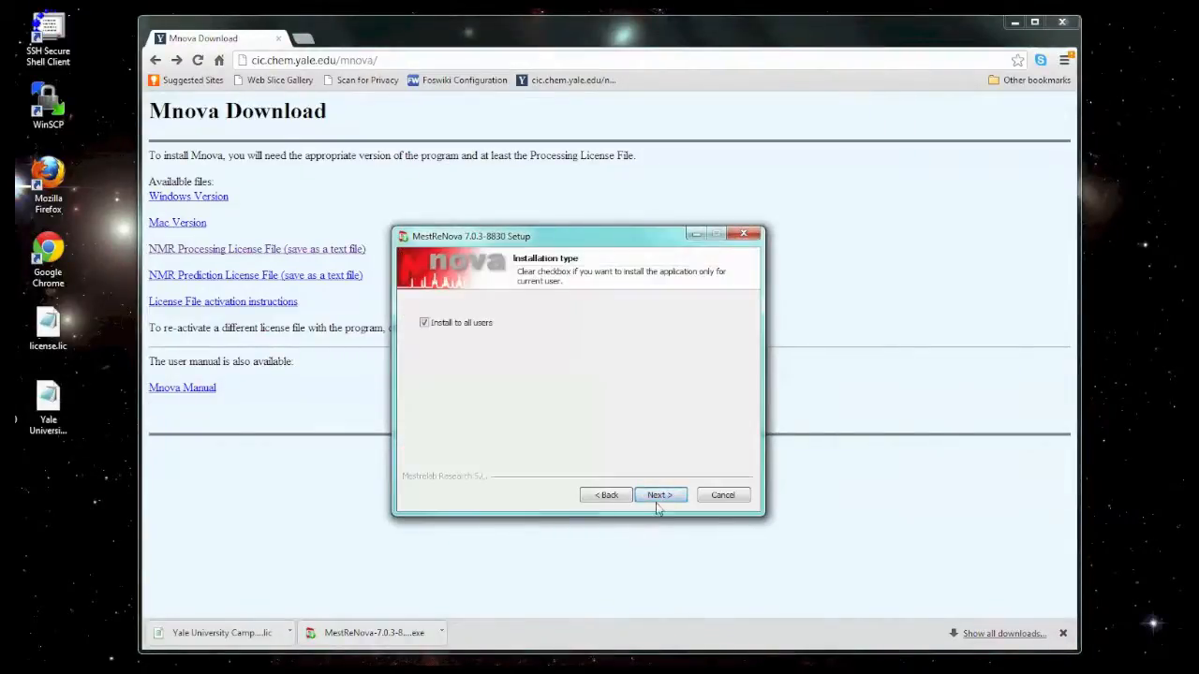
left_click(660, 494)
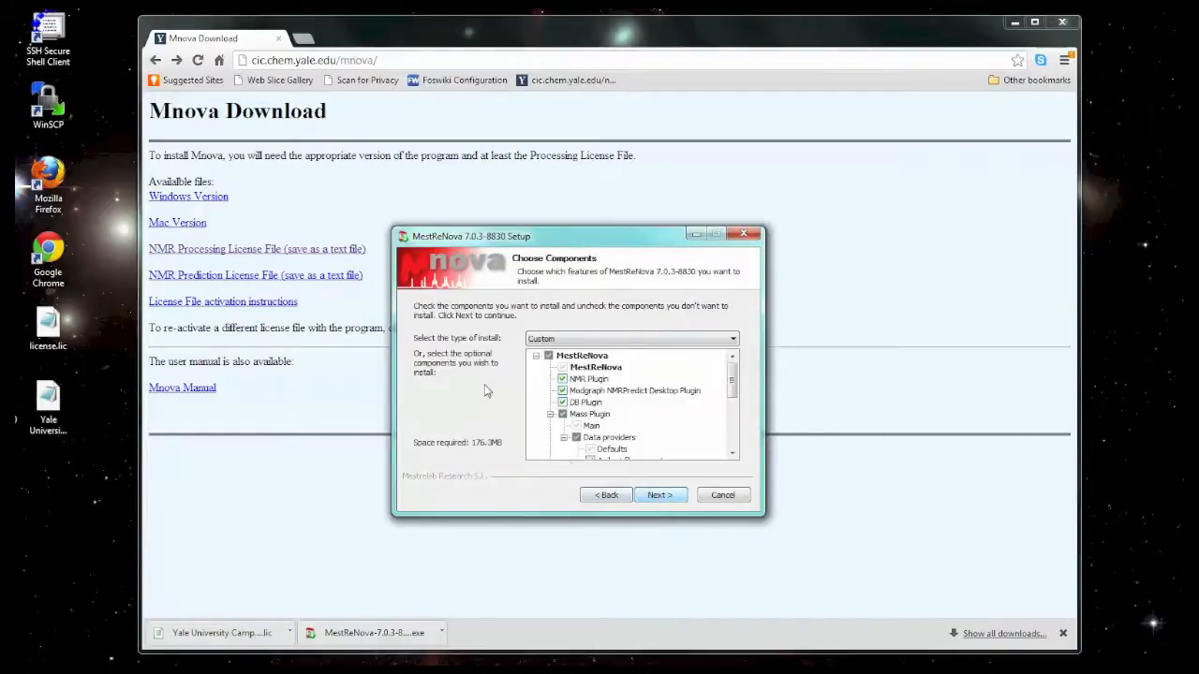
left_click(661, 495)
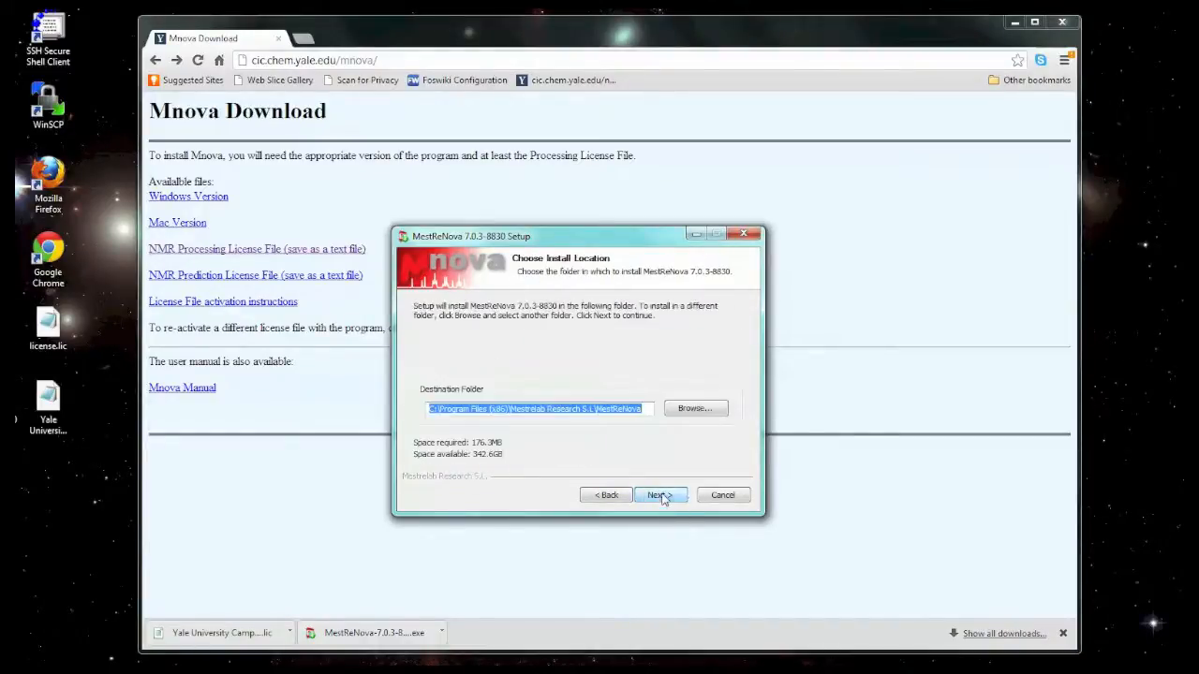
left_click(661, 495)
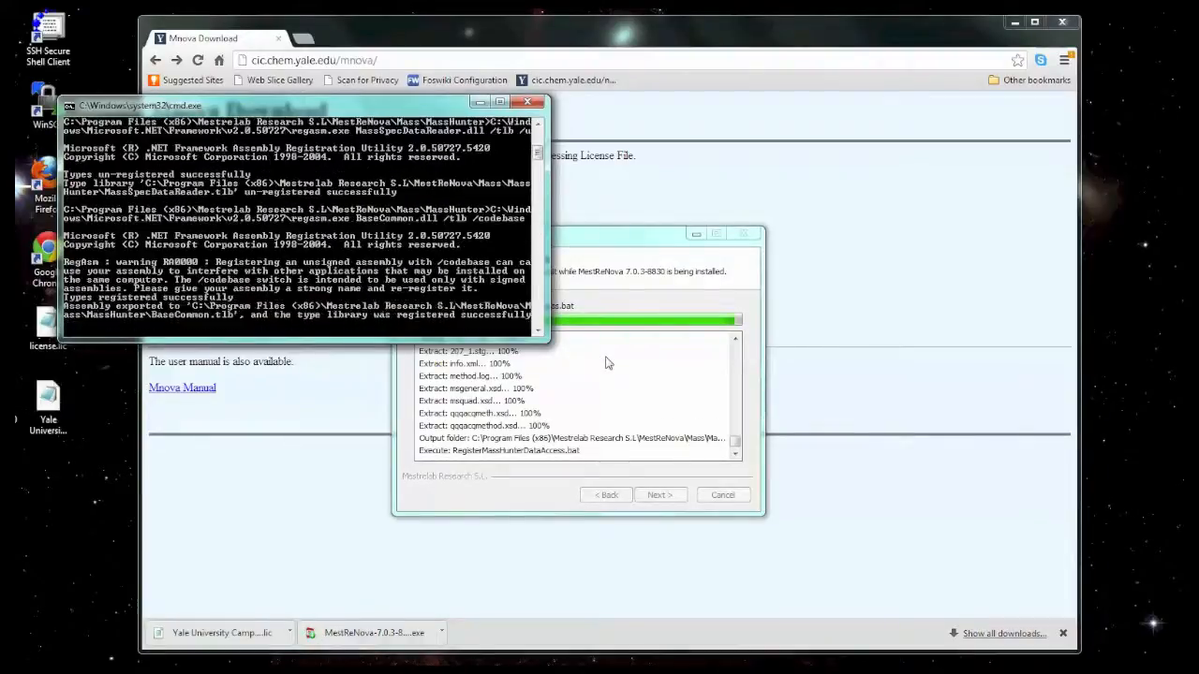
mouse_move(645, 392)
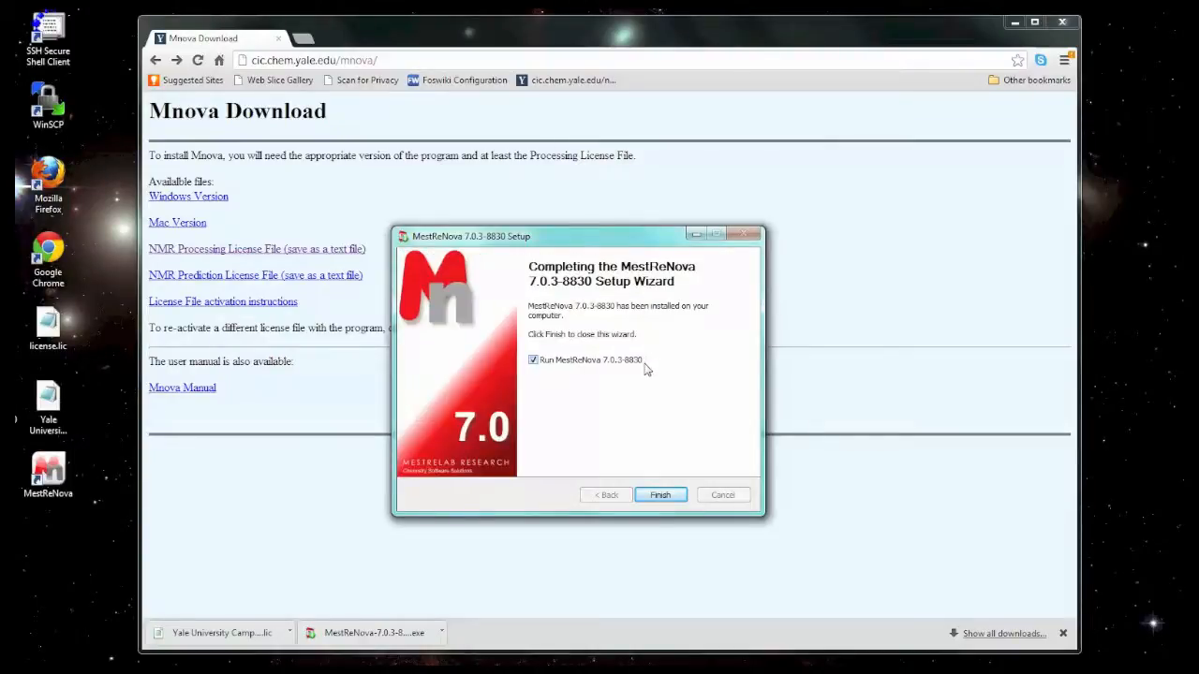
mouse_move(647, 416)
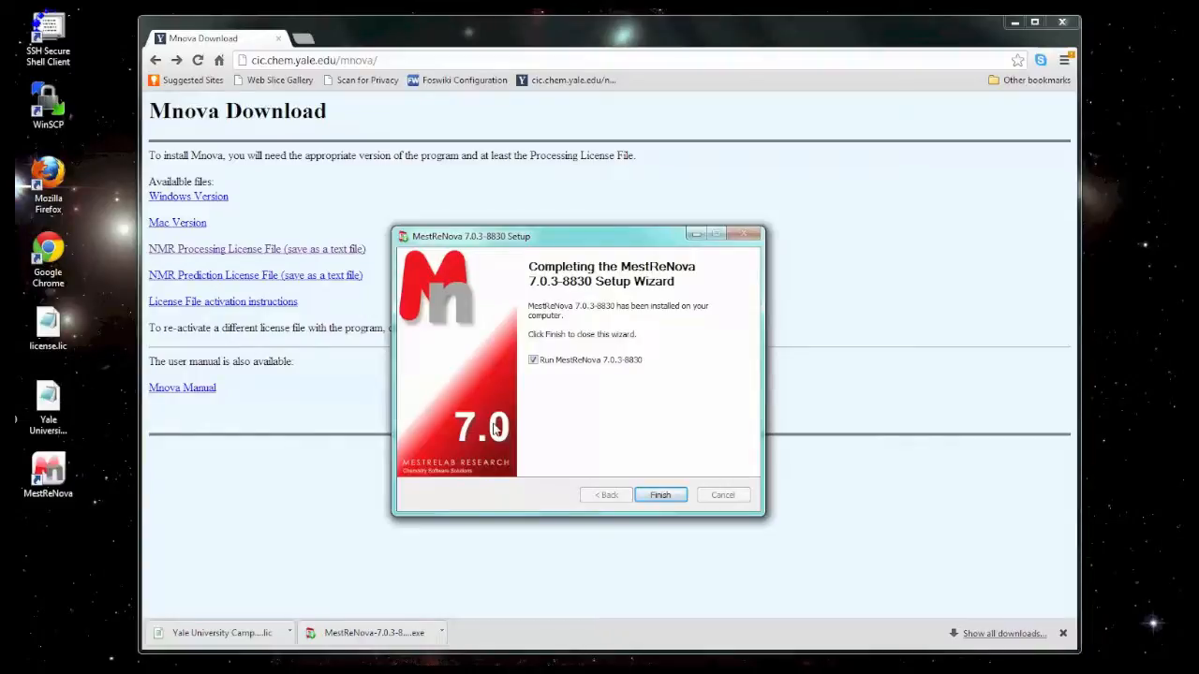
Finish the setup wizard with 'Run MestReNova 7.0.3-8830' left checked.
left_click(661, 495)
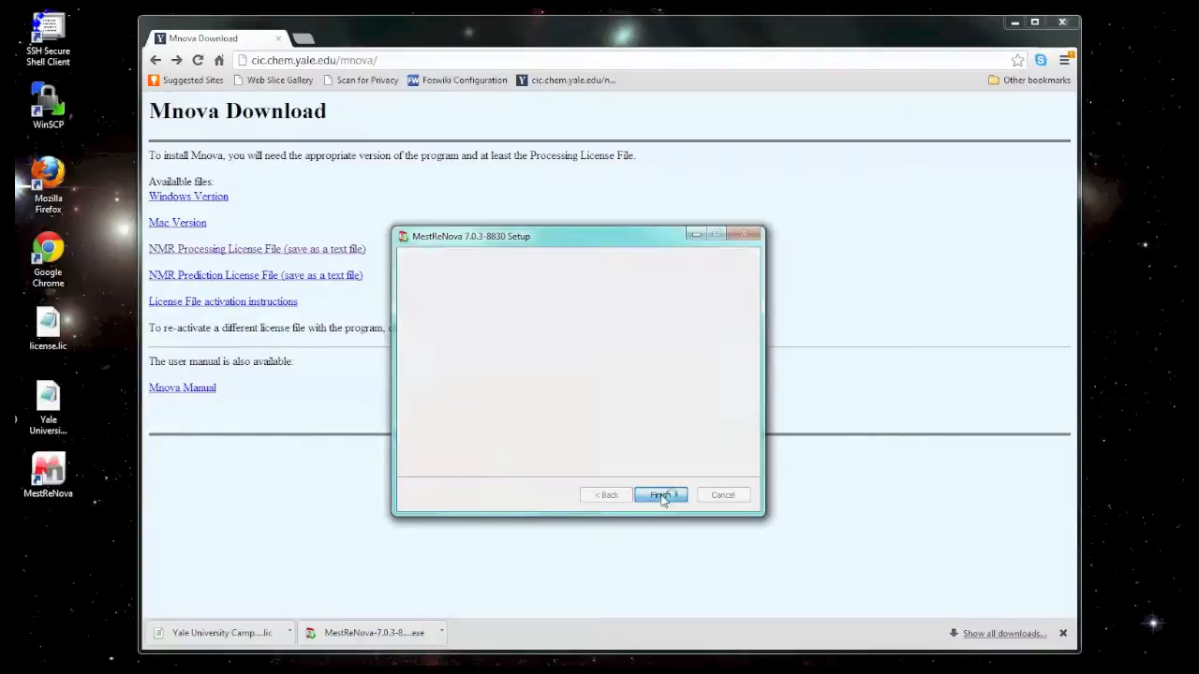
left_click(661, 495)
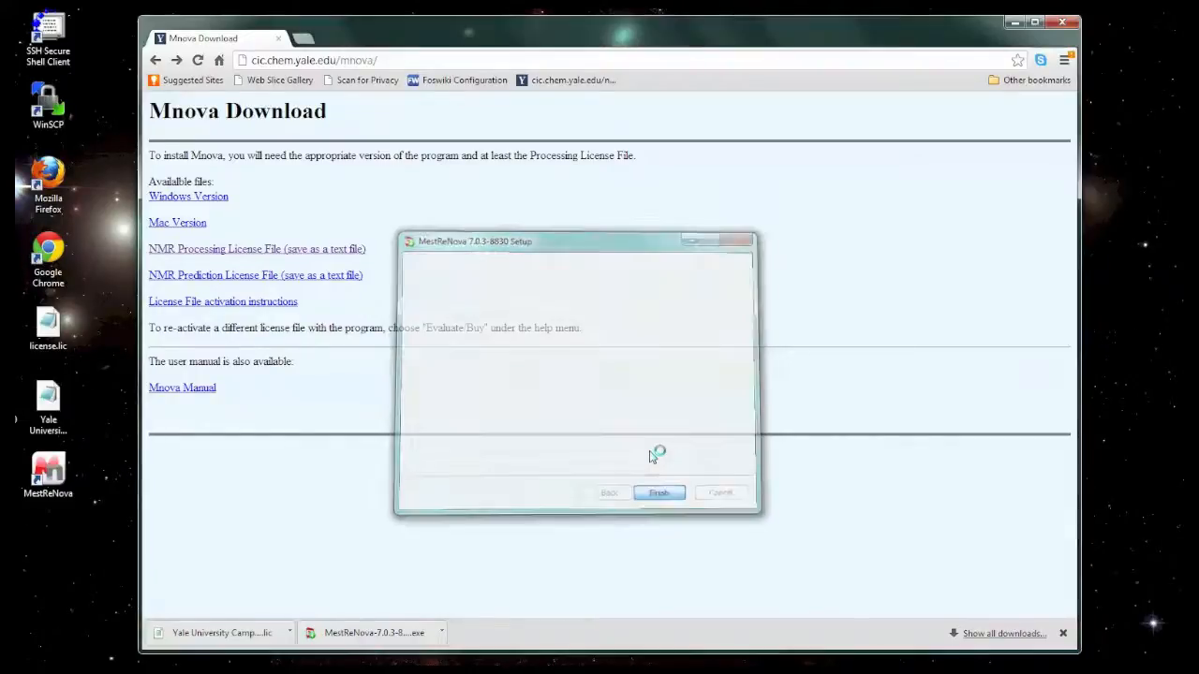
left_click(660, 493)
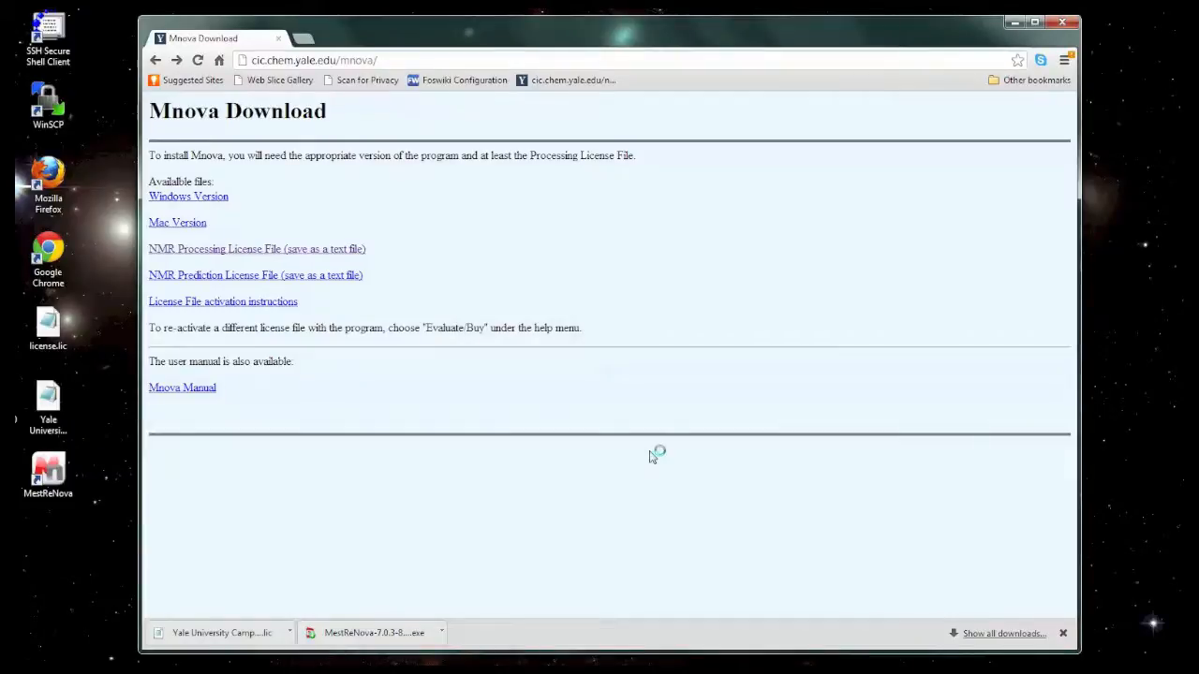
mouse_move(661, 458)
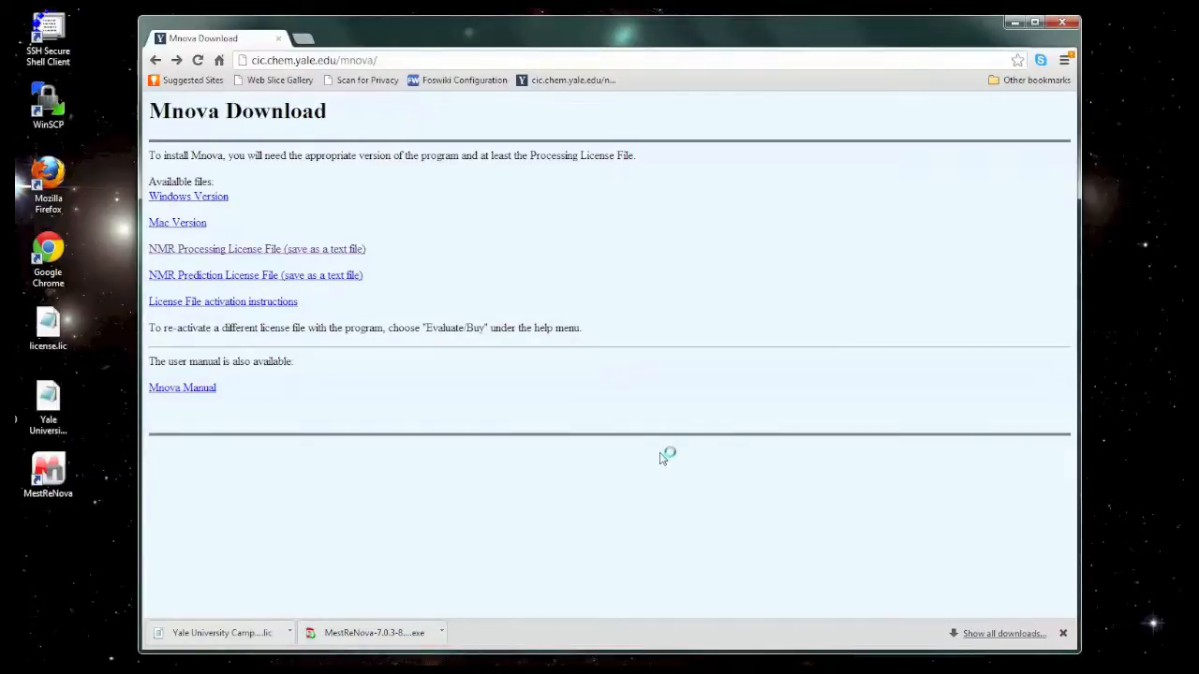
mouse_move(656, 459)
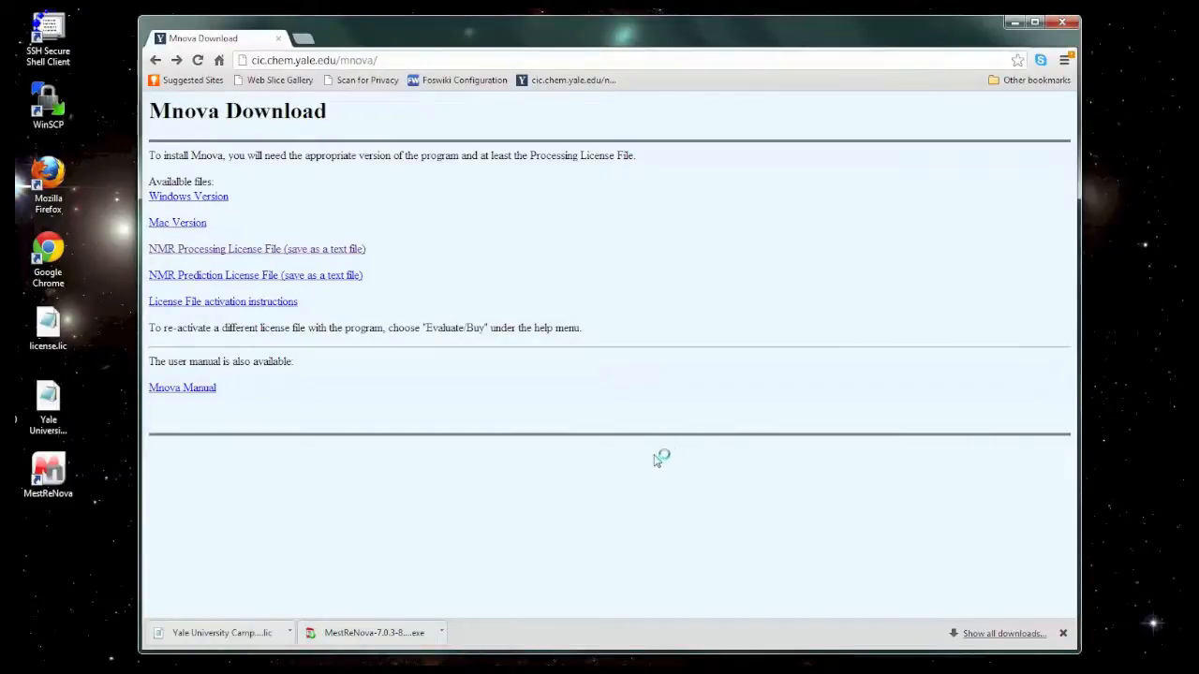
mouse_move(756, 220)
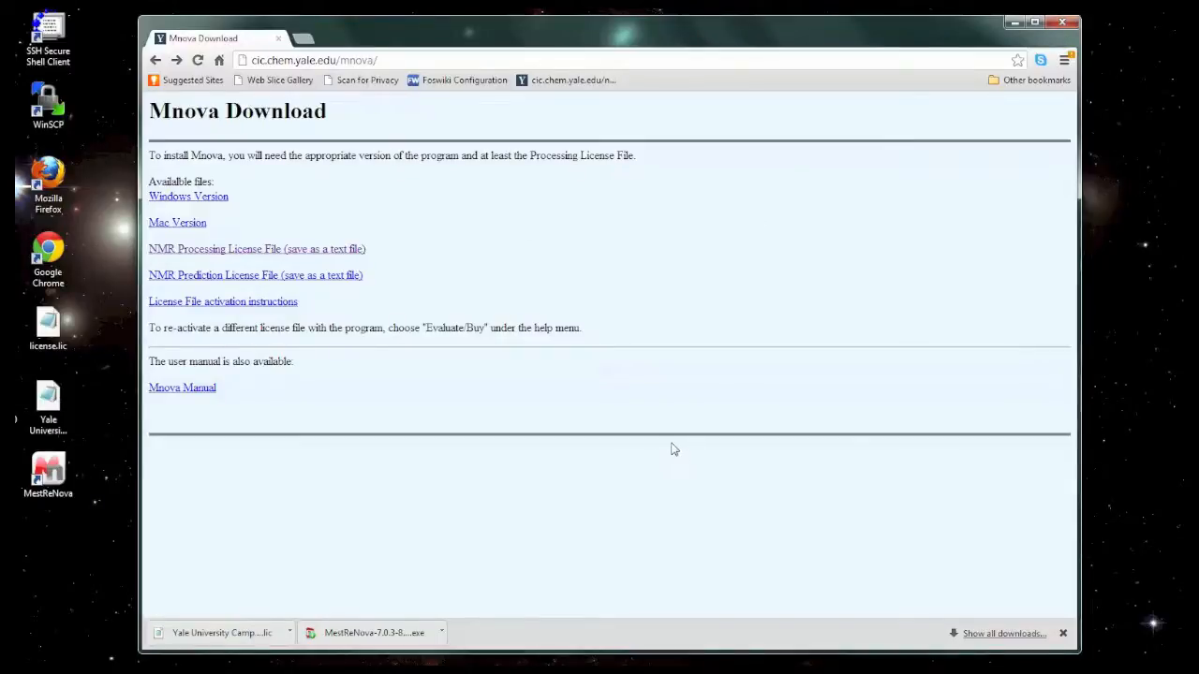
mouse_move(1013, 33)
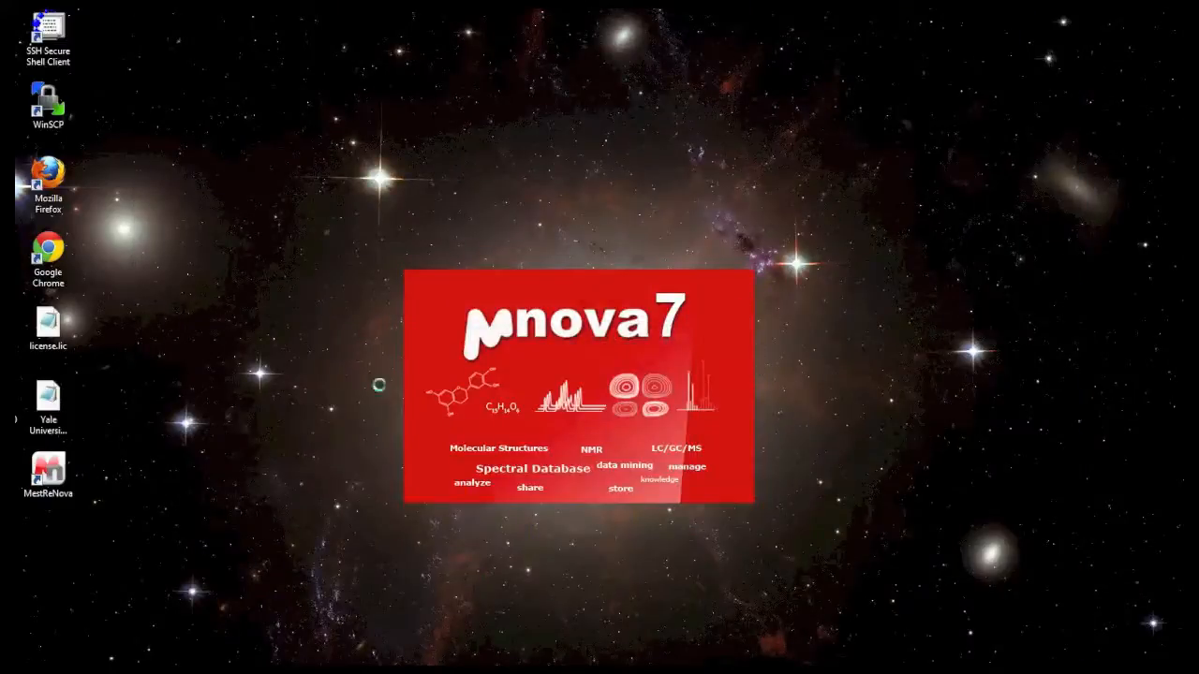
mouse_move(693, 253)
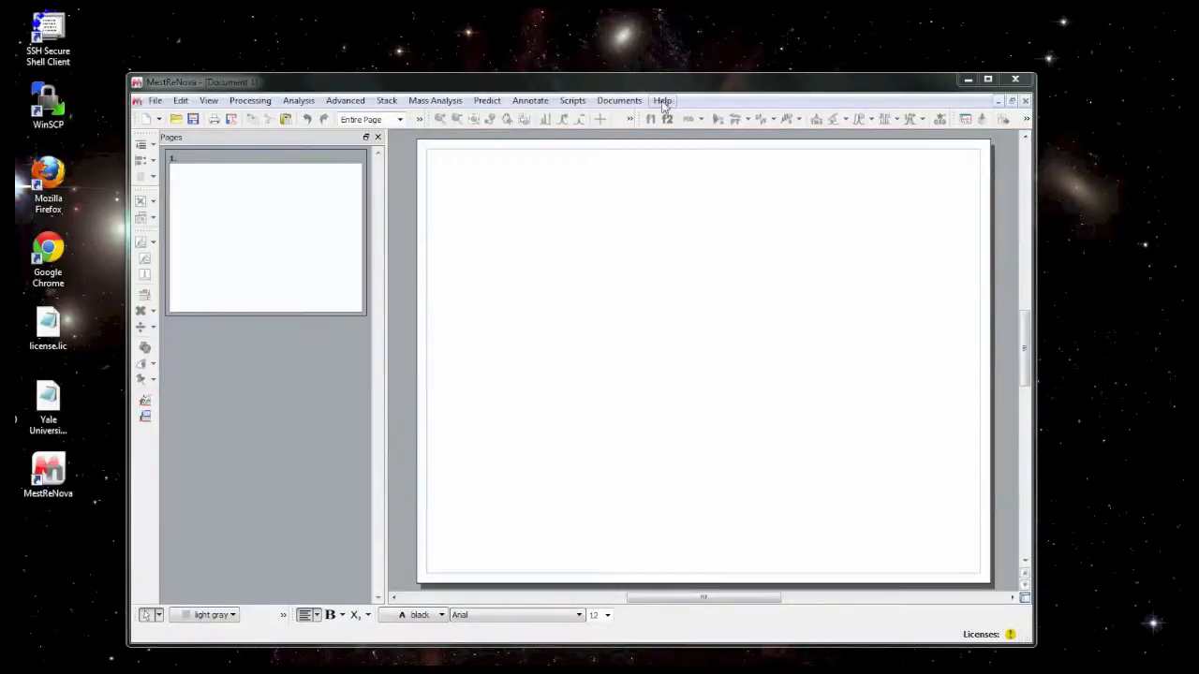
Choose Help > Evaluate/Buy... to bring up the Registration Wizard.
left_click(662, 100)
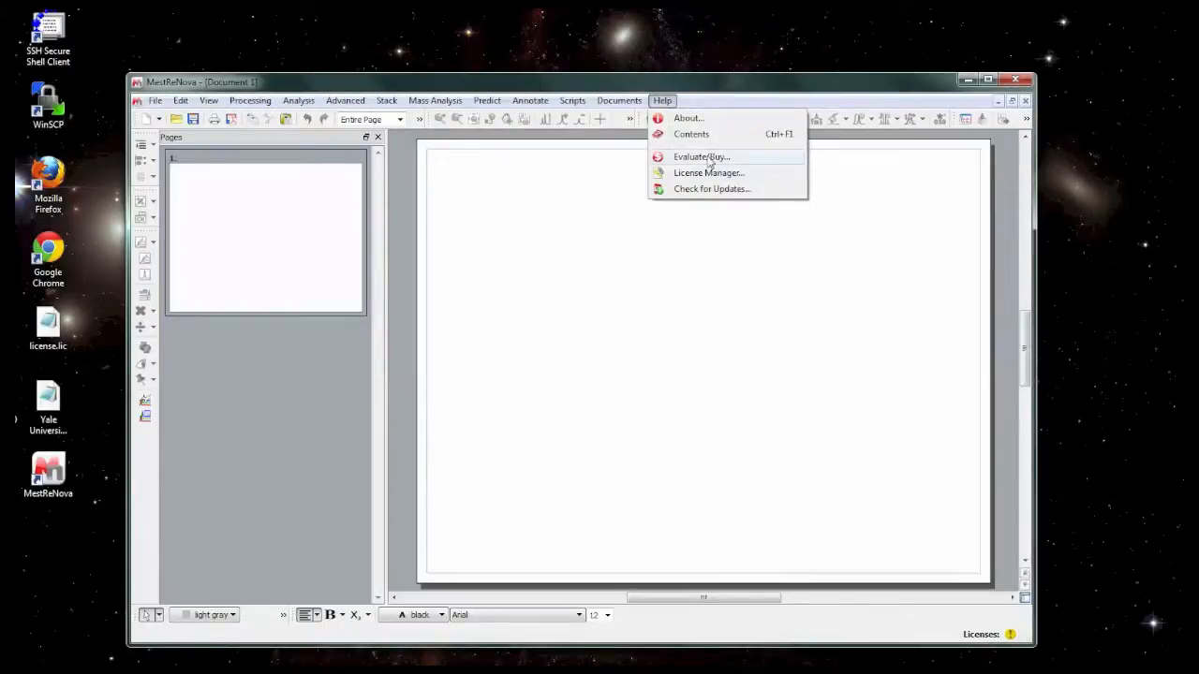
left_click(708, 172)
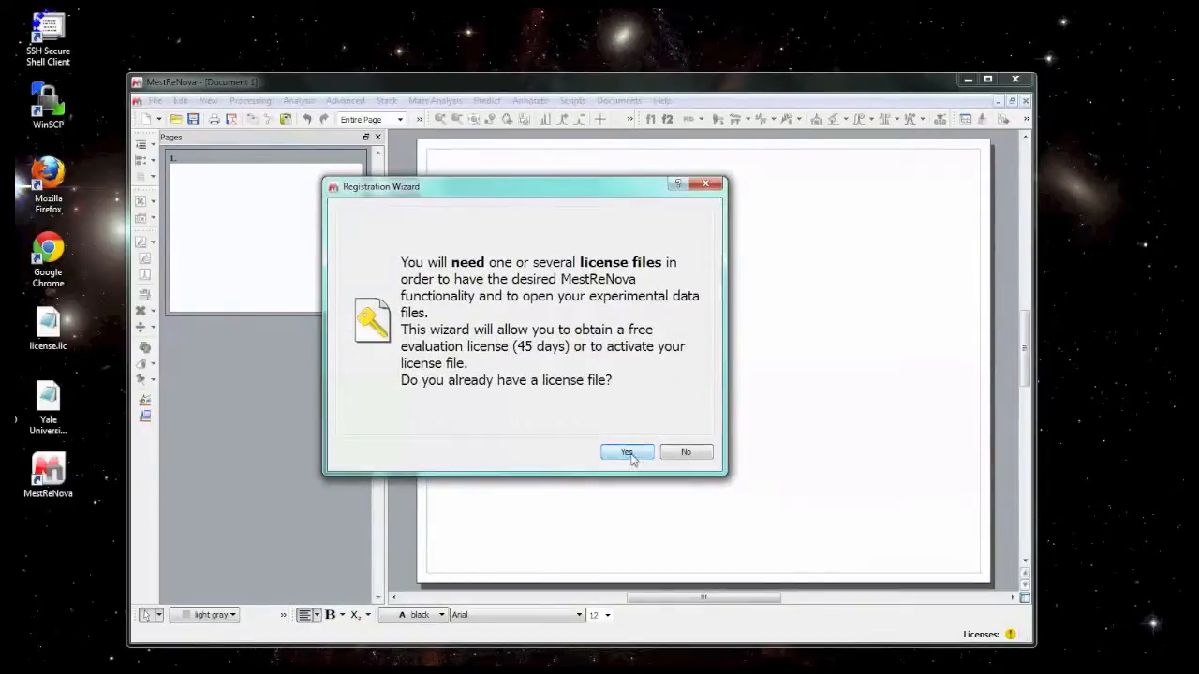
Load license.lic from the Desktop, replace the old product license, and finish the wizard.
left_click(627, 453)
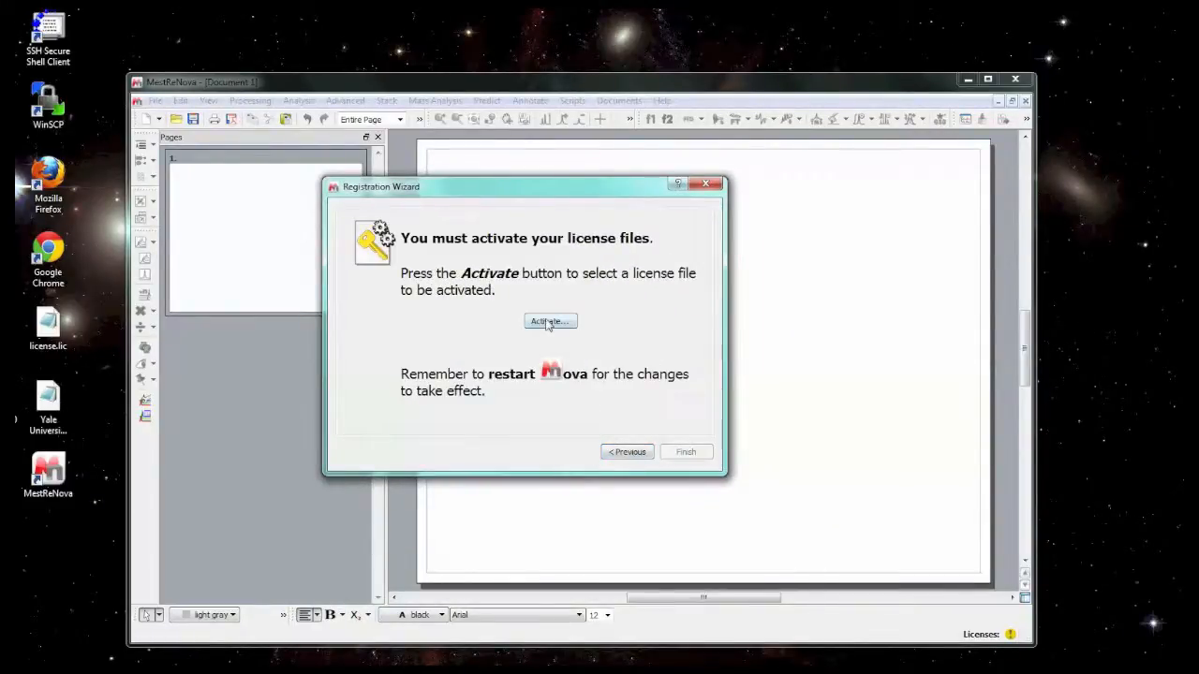
left_click(550, 322)
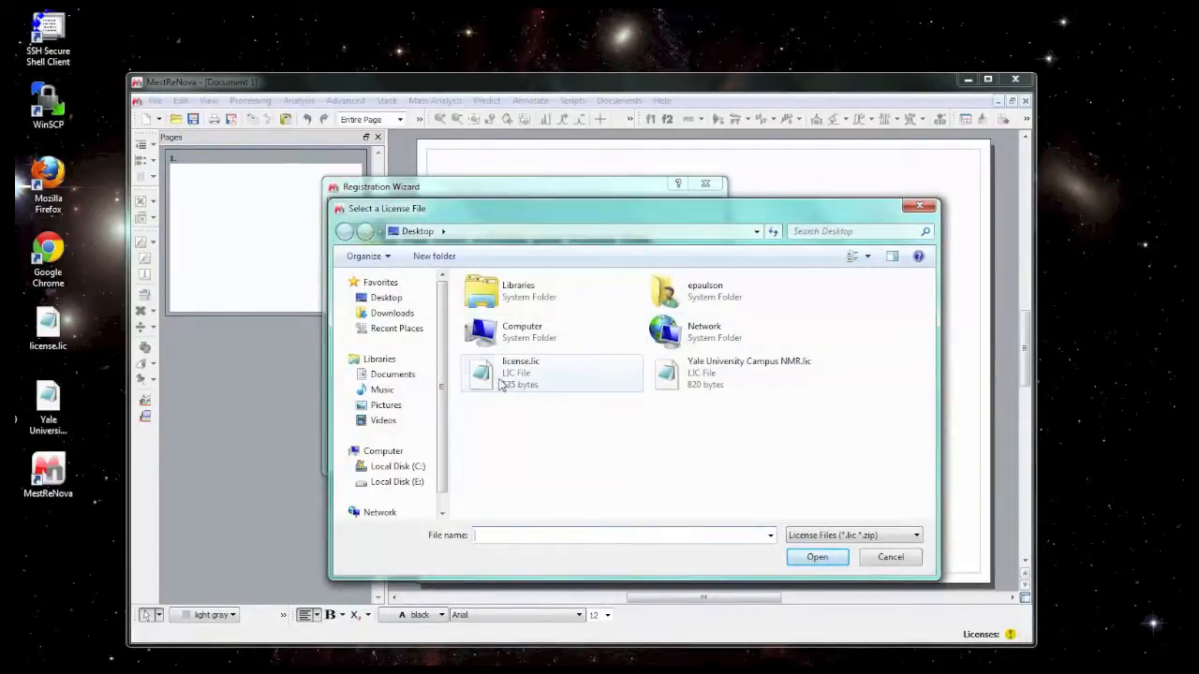
left_click(521, 373)
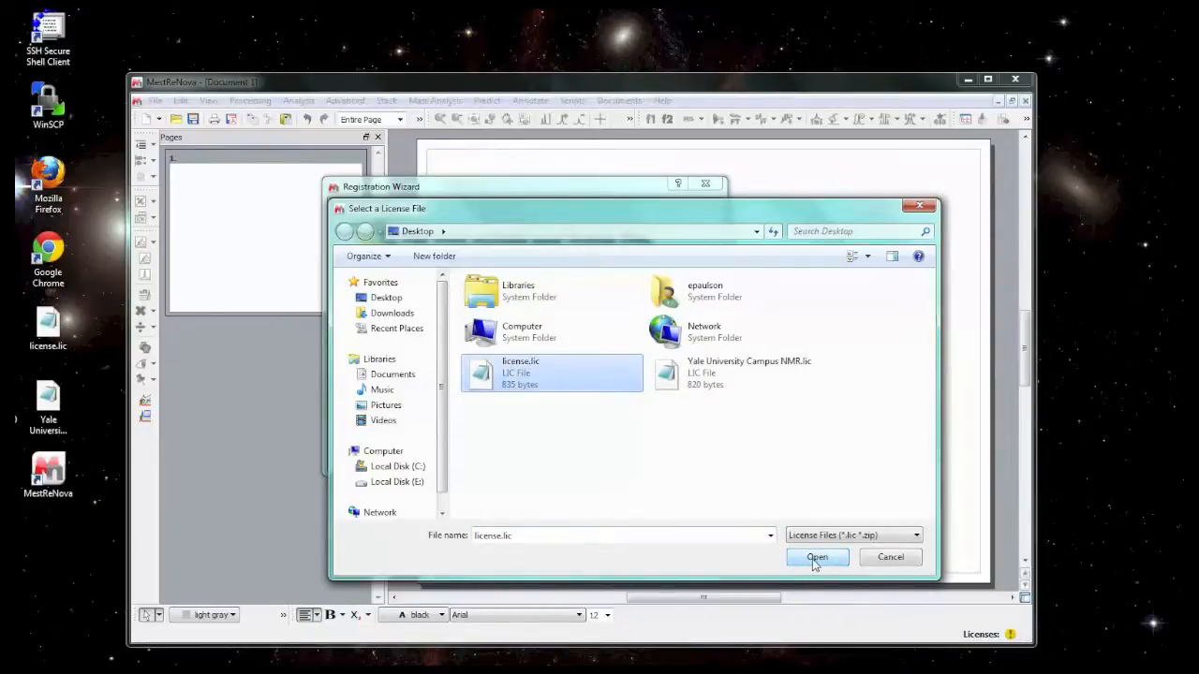
left_click(817, 558)
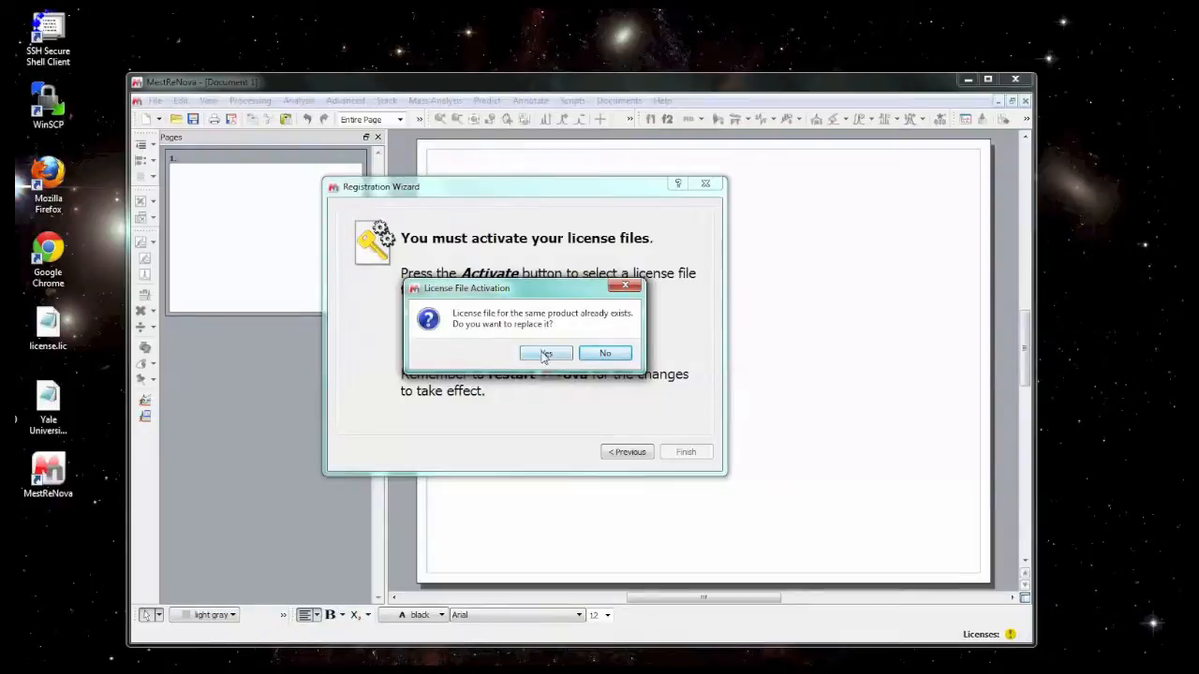
left_click(545, 353)
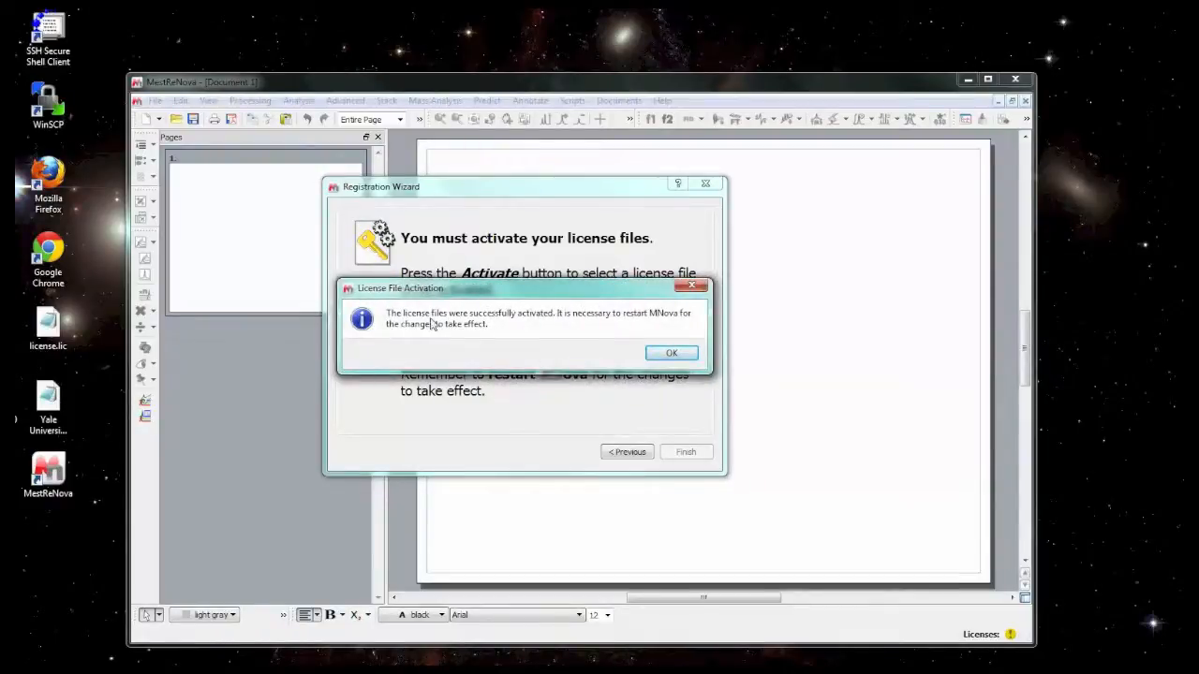
mouse_move(576, 333)
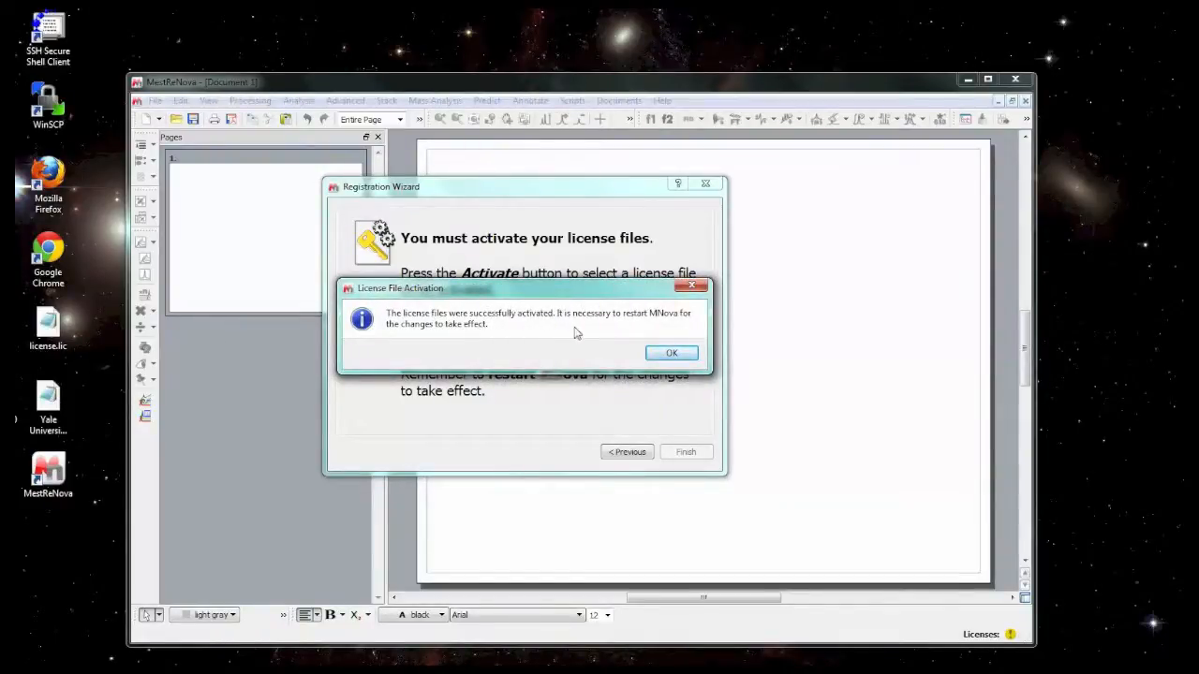
left_click(671, 353)
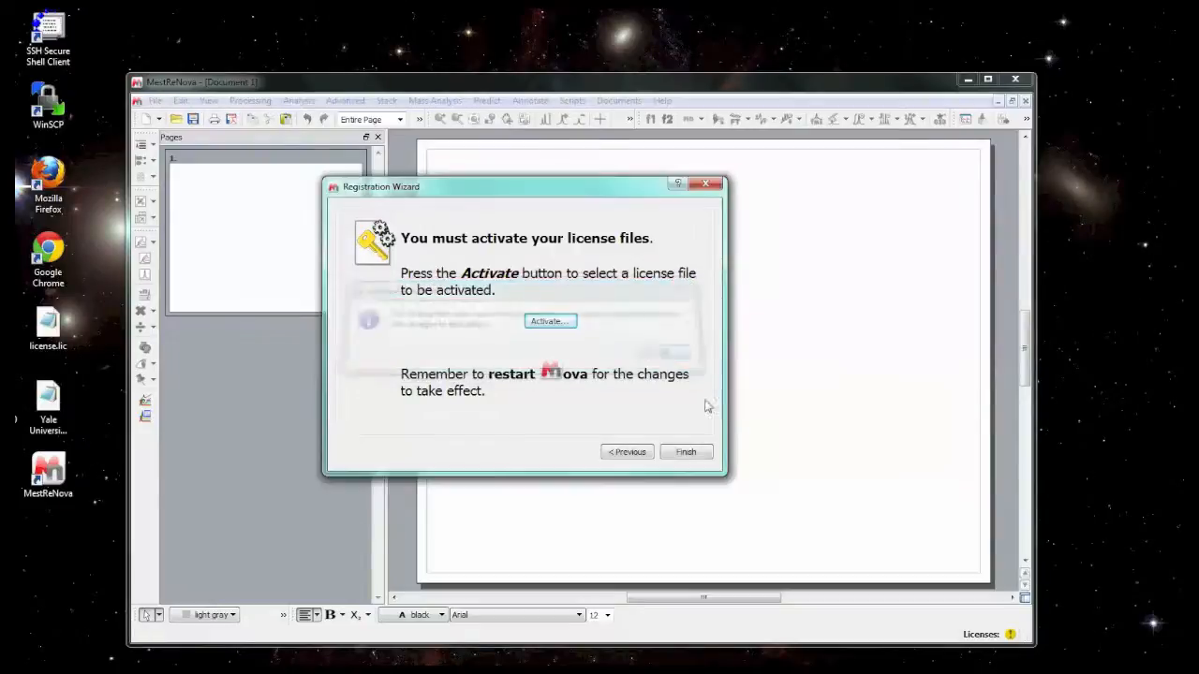
left_click(686, 451)
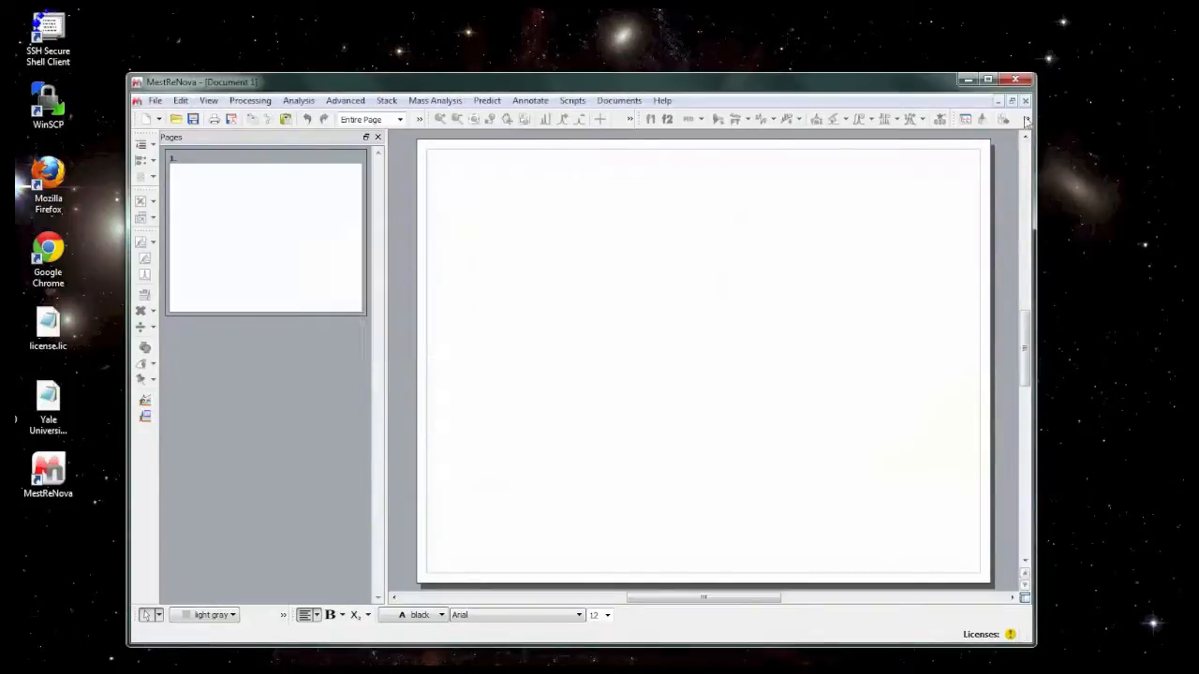
Close and relaunch MestReNova from the desktop shortcut, then open Help > License Manager.
left_click(1018, 78)
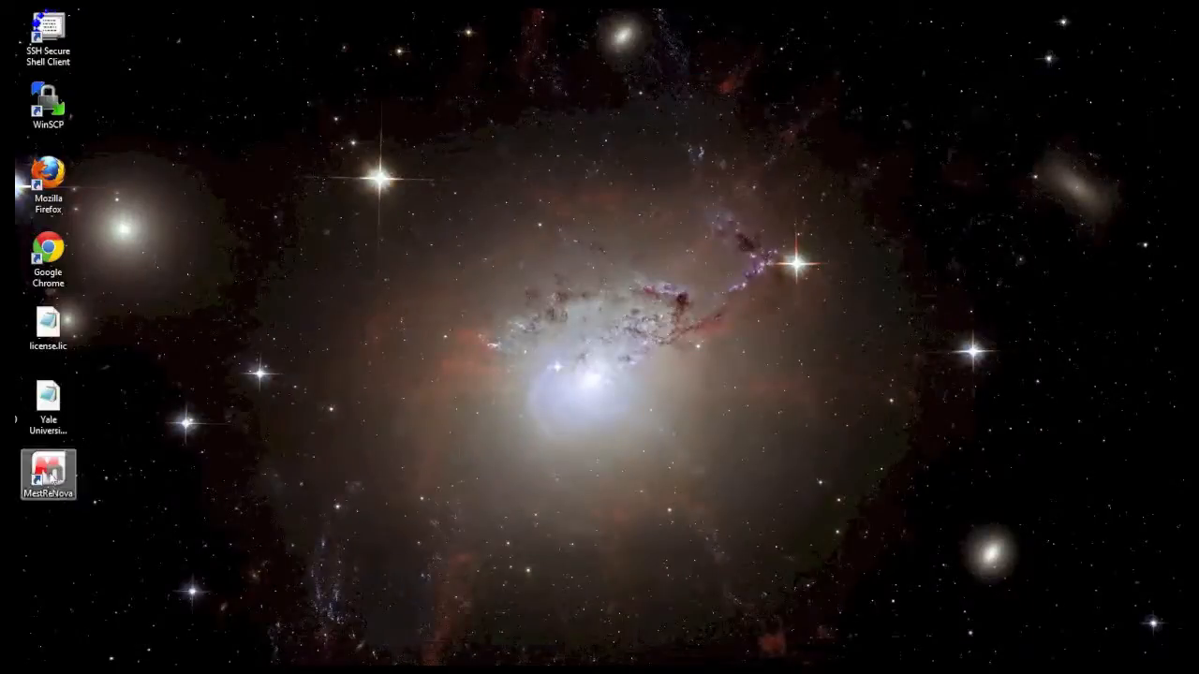
double_click(48, 474)
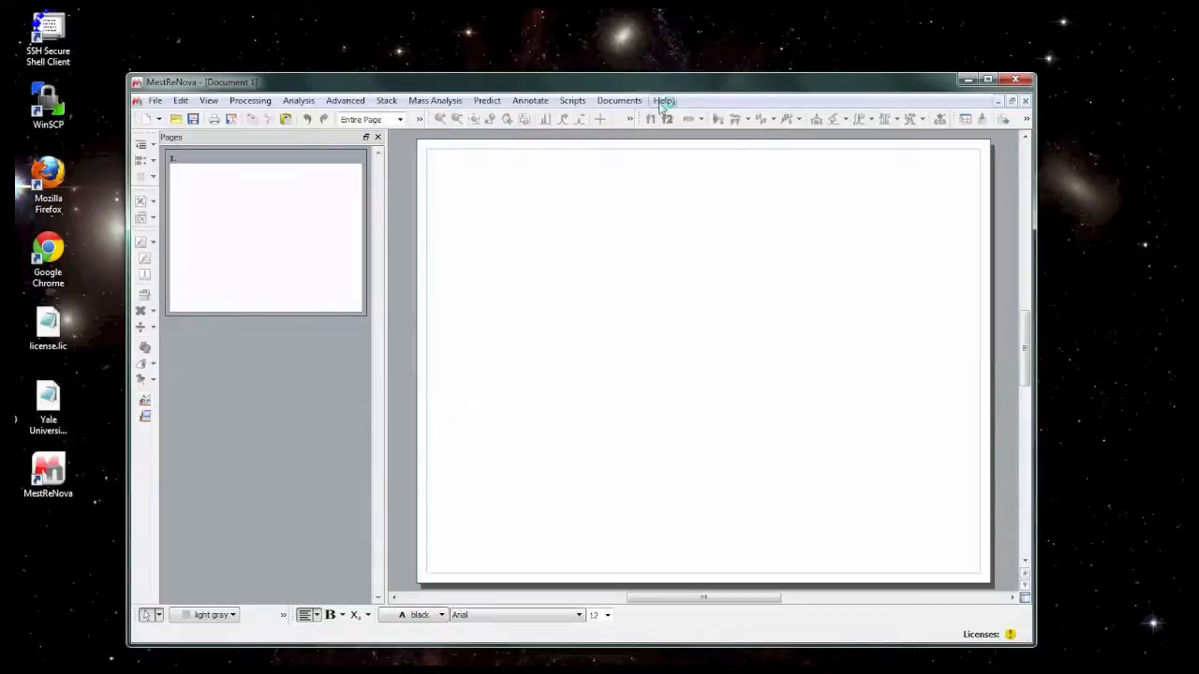
left_click(662, 100)
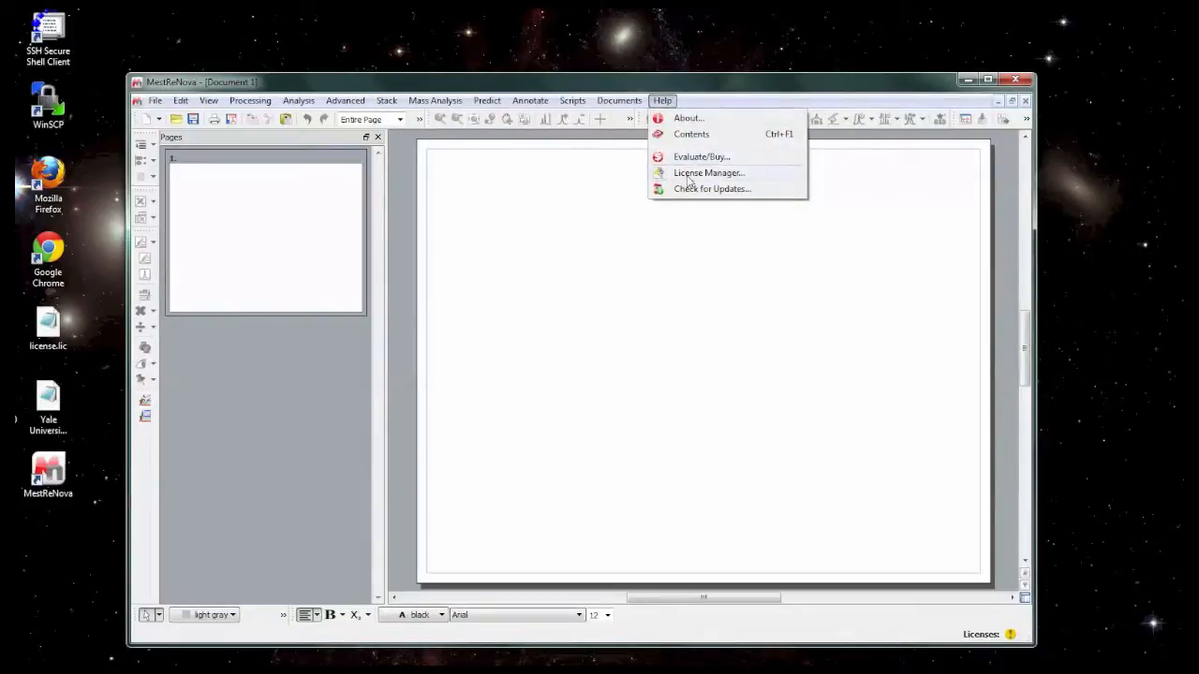
left_click(708, 173)
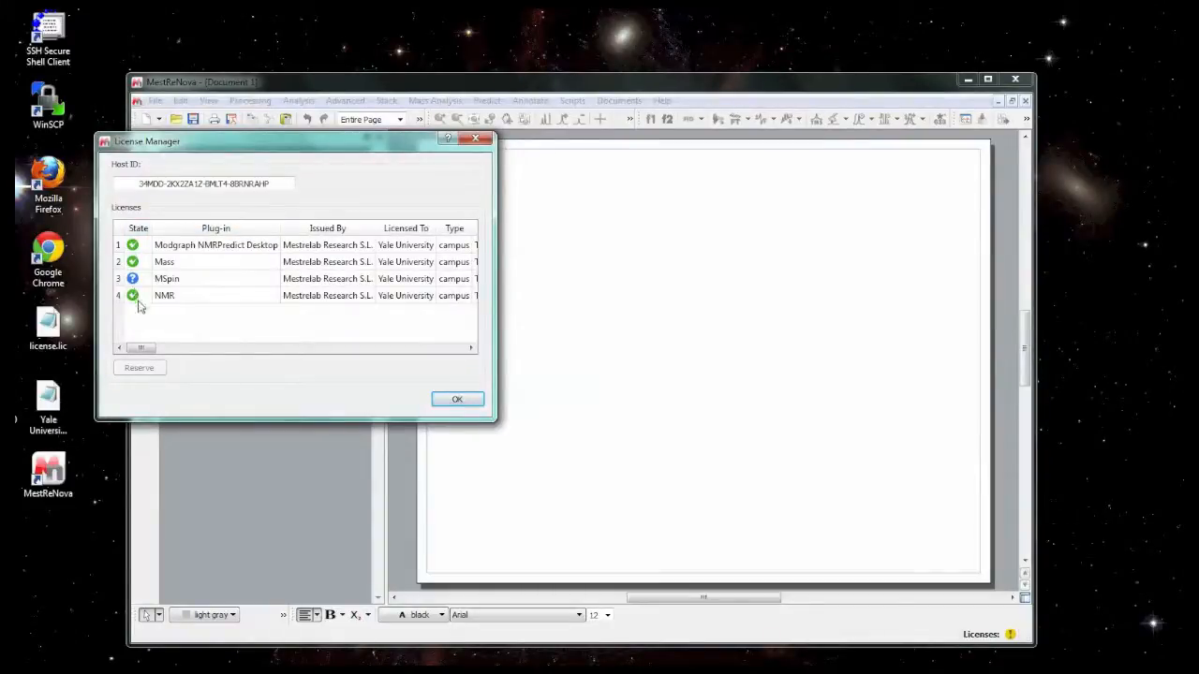
mouse_move(229, 251)
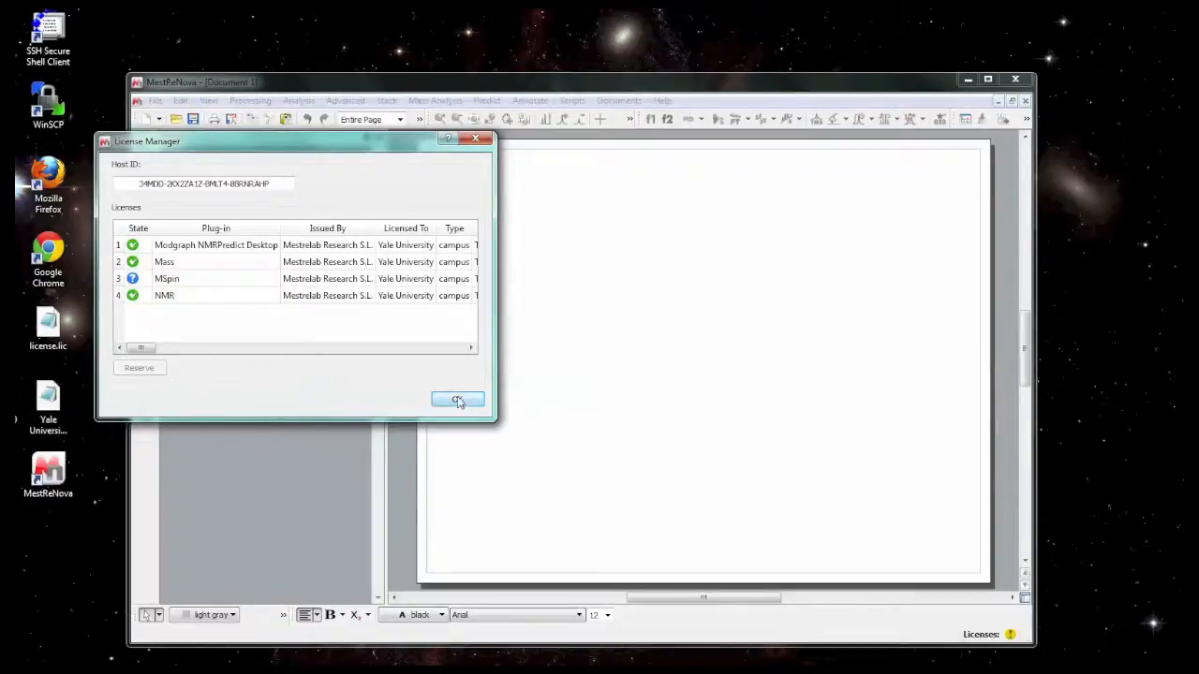
Verify the NMR row shows a green check and dismiss the License Manager with OK.
left_click(457, 400)
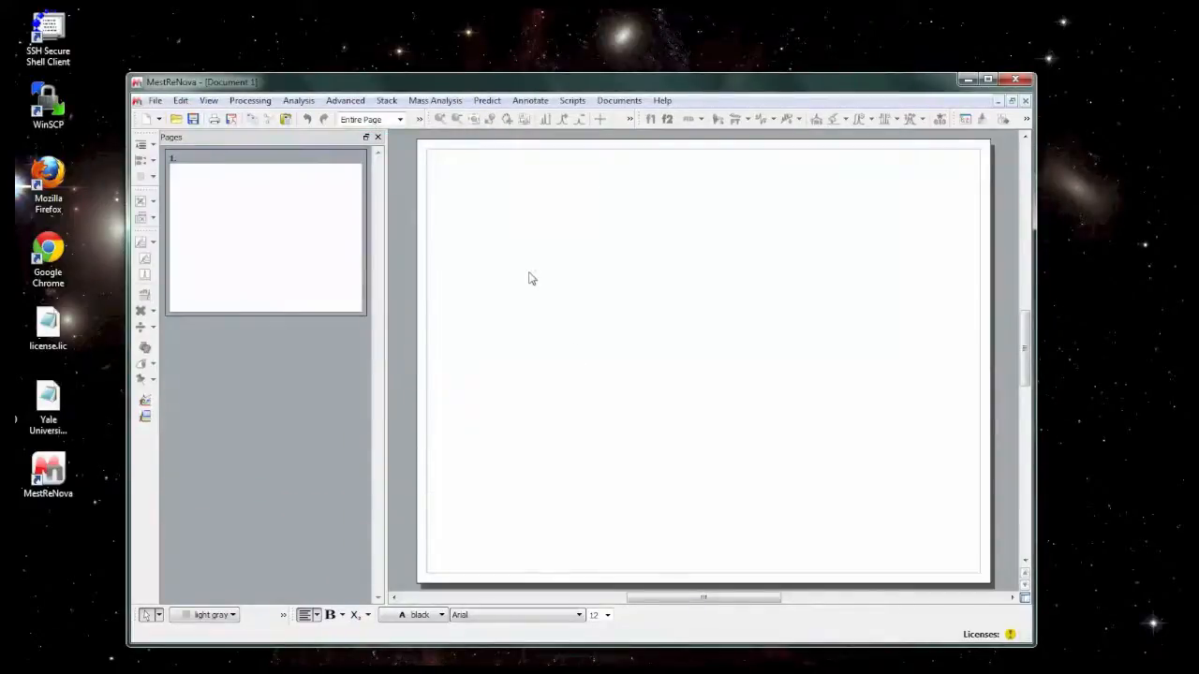